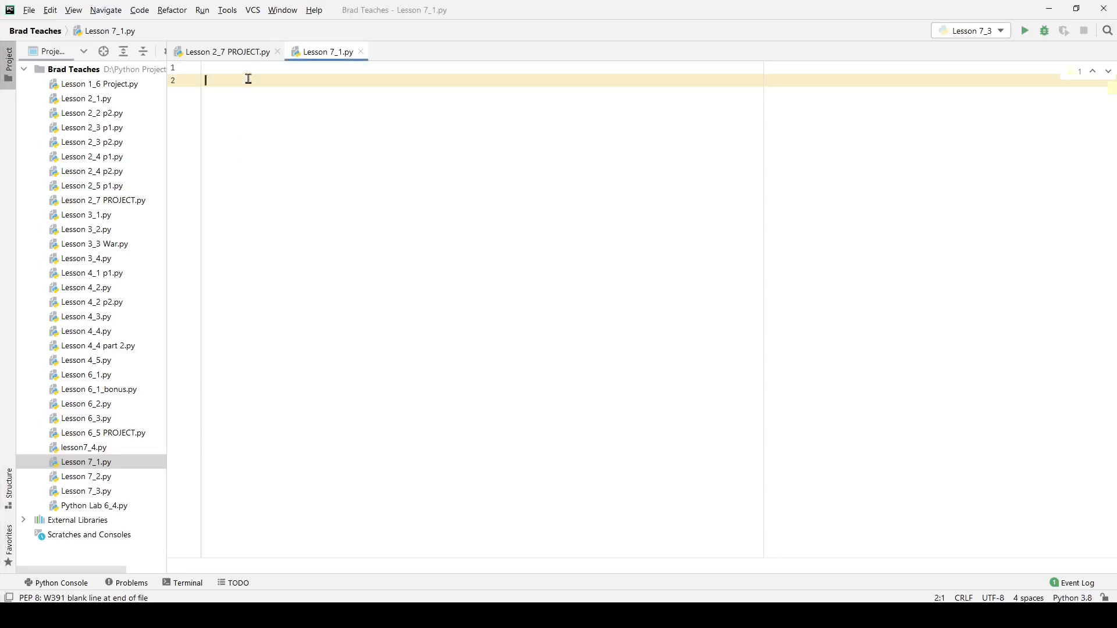
Define class Color(object) with the class attribute color = True.
text(class Color)
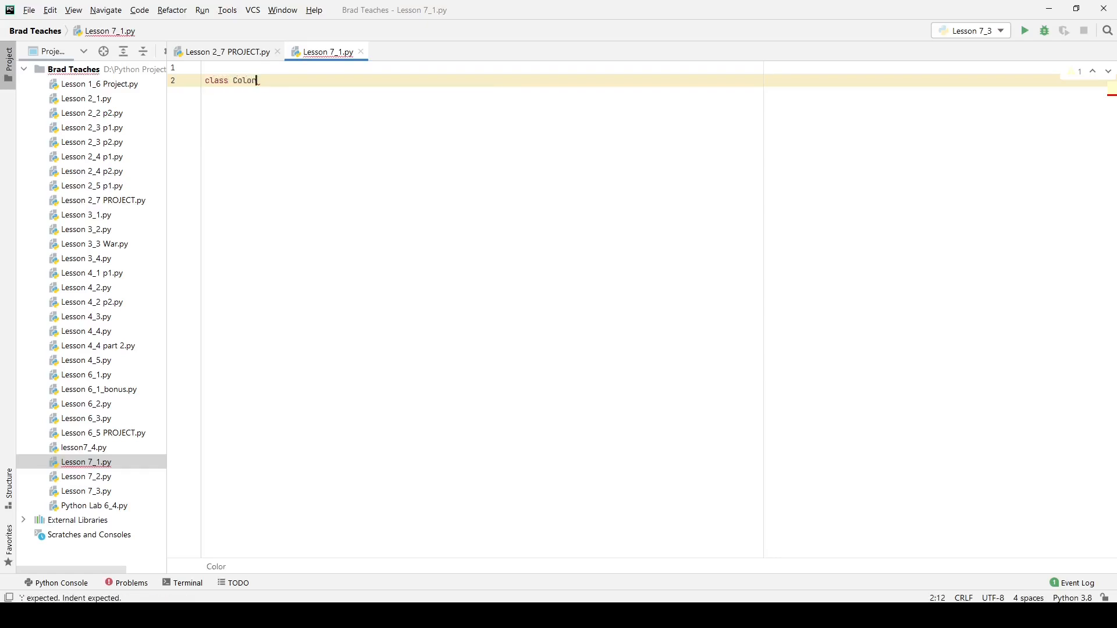
text(()
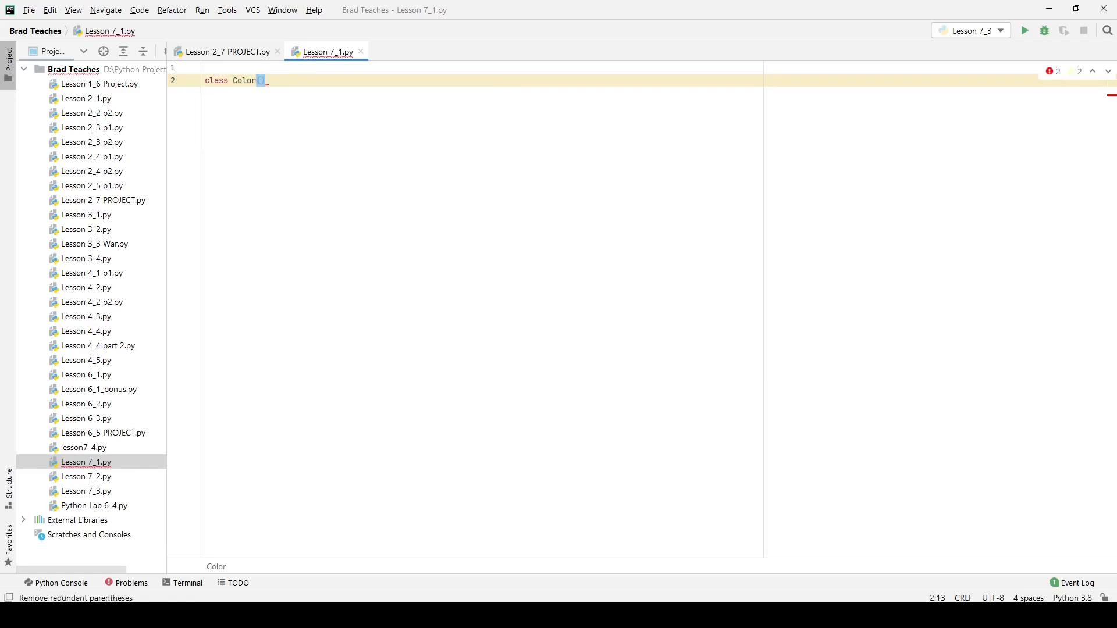
text(object)
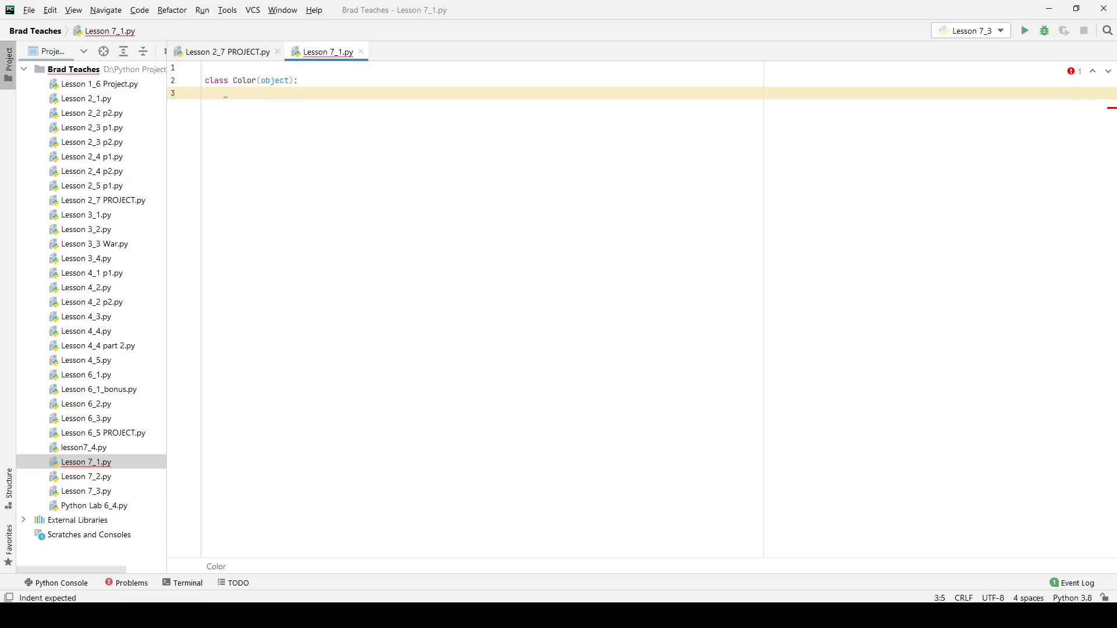
key(enter)
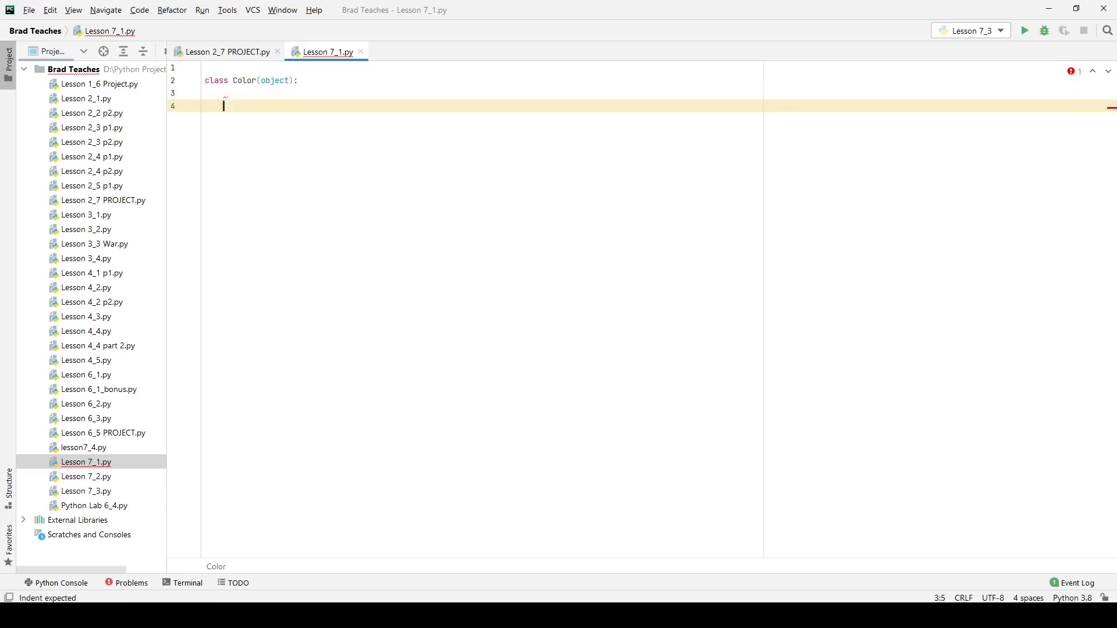
key(enter)
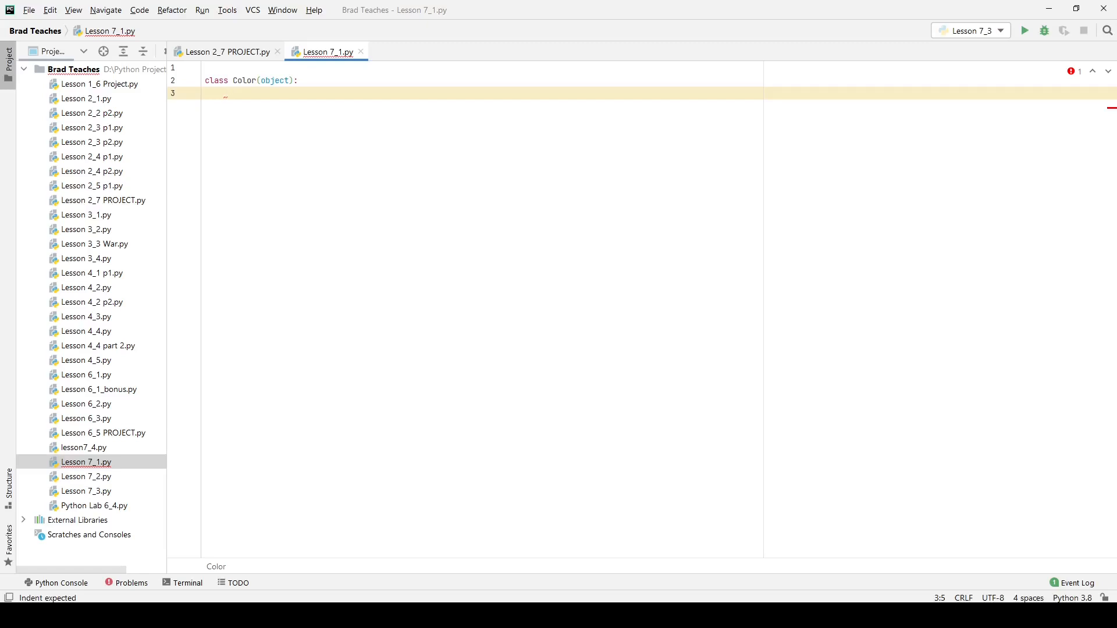
text(col)
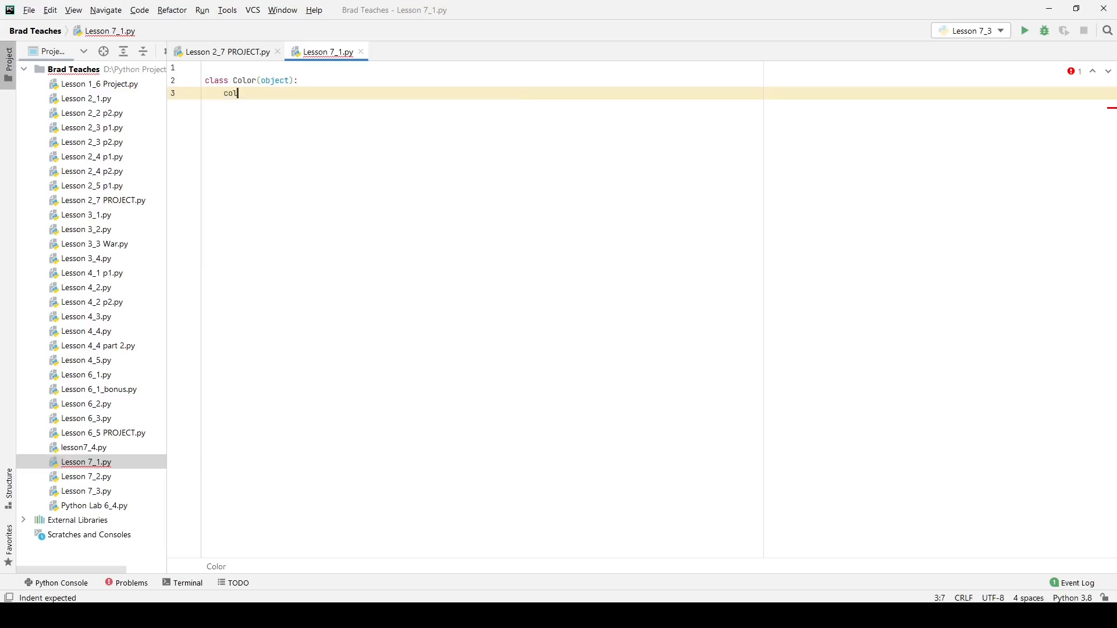
text(or = _true)
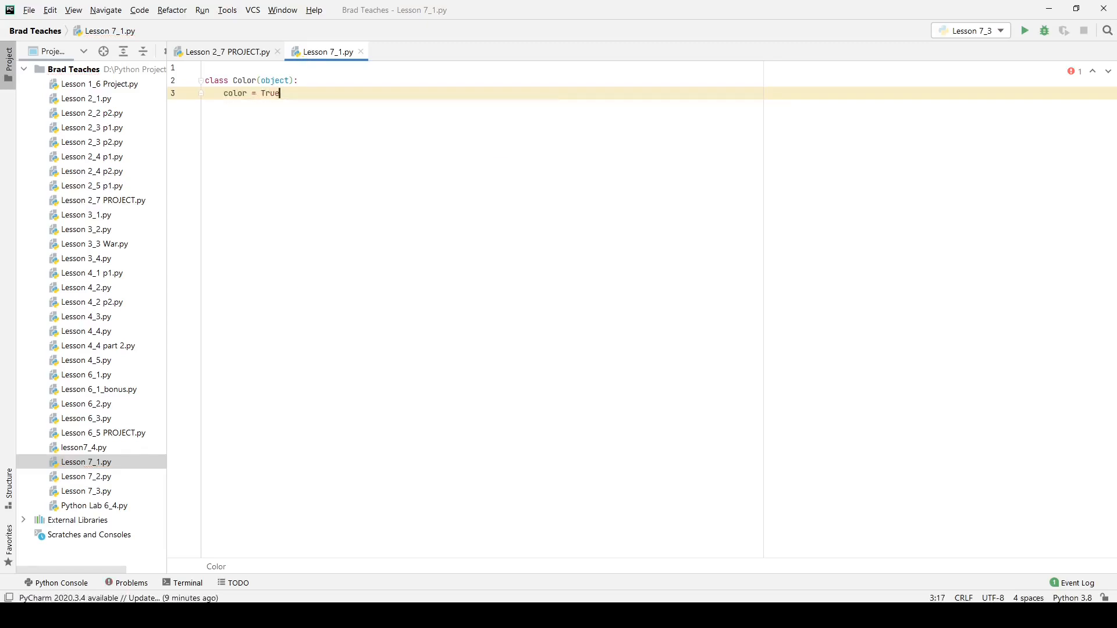
key(Enter)
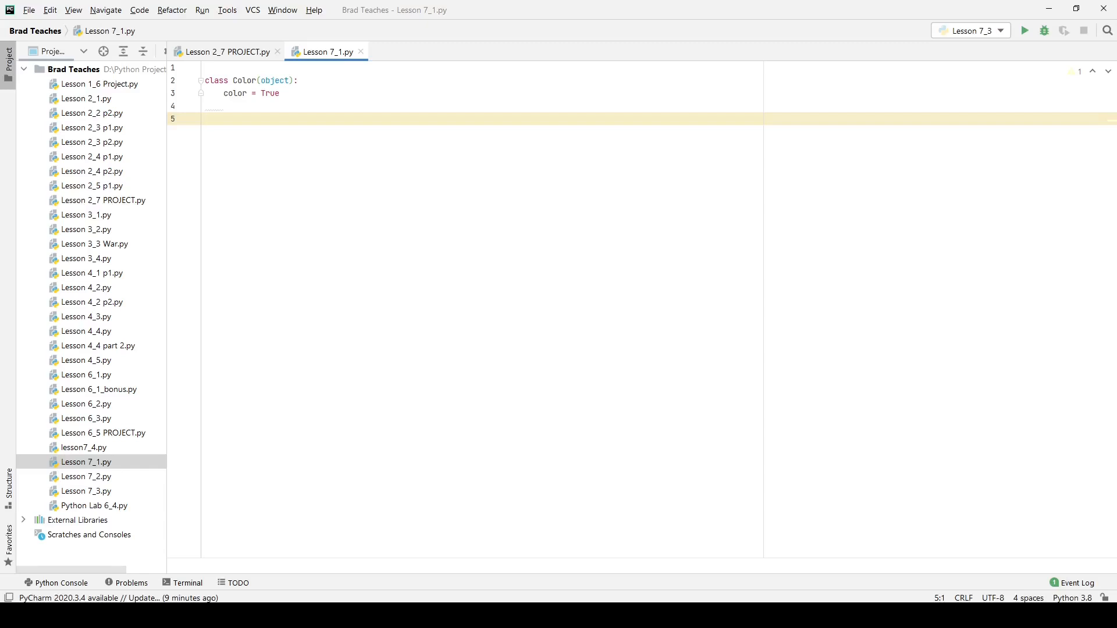
Create the instance color1 = Color().
text(color1)
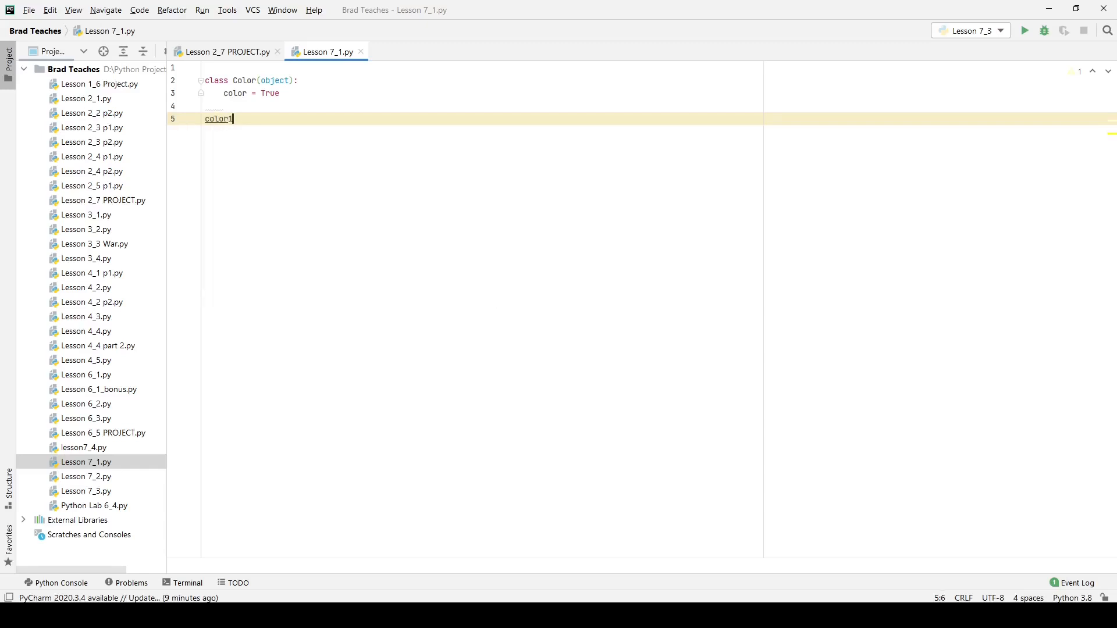
text(=)
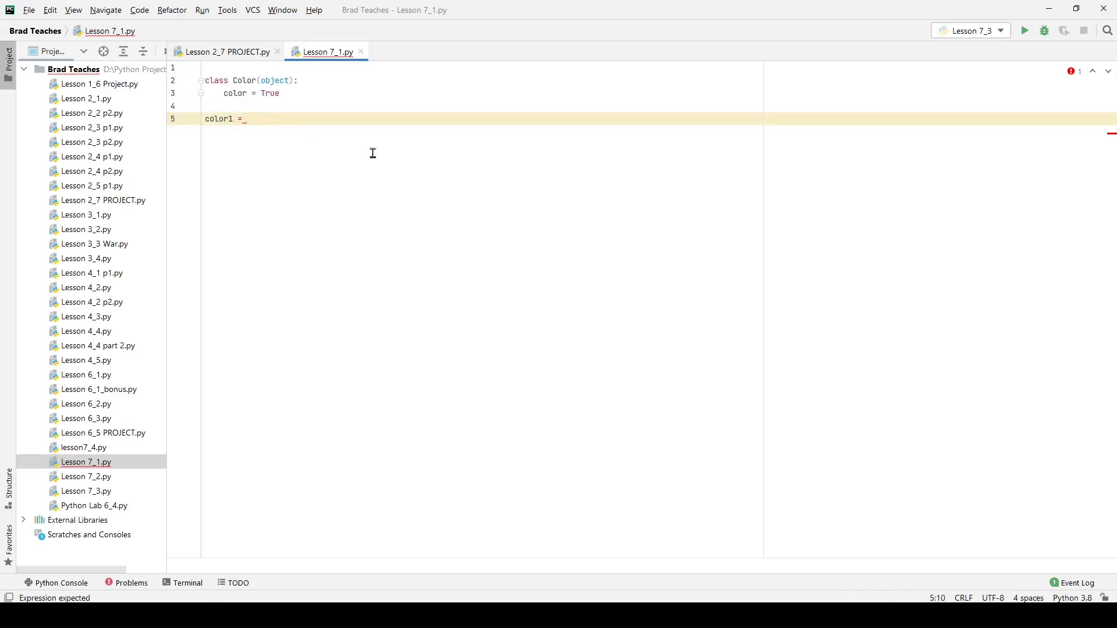
text(Color)
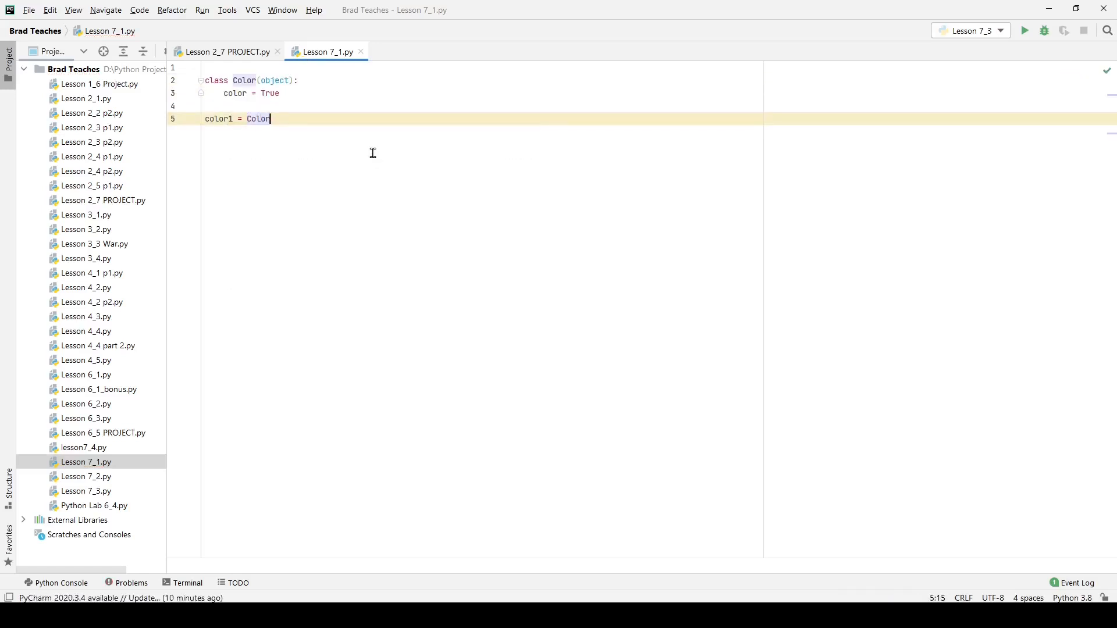
text(()
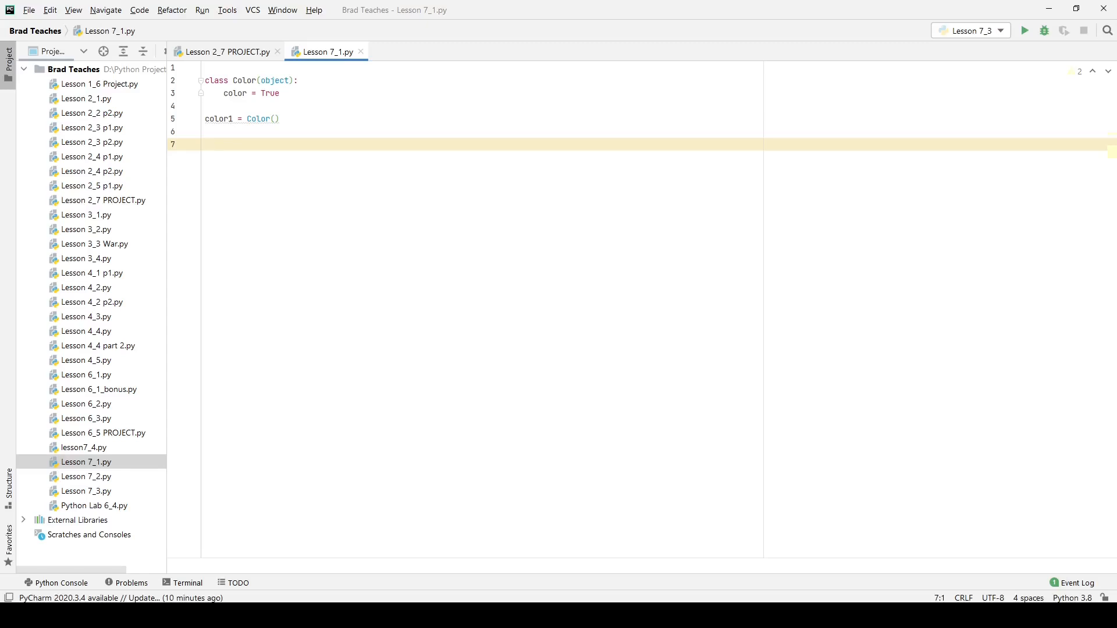
Set color1.r, color1.g and color1.b to 100 each.
text(c)
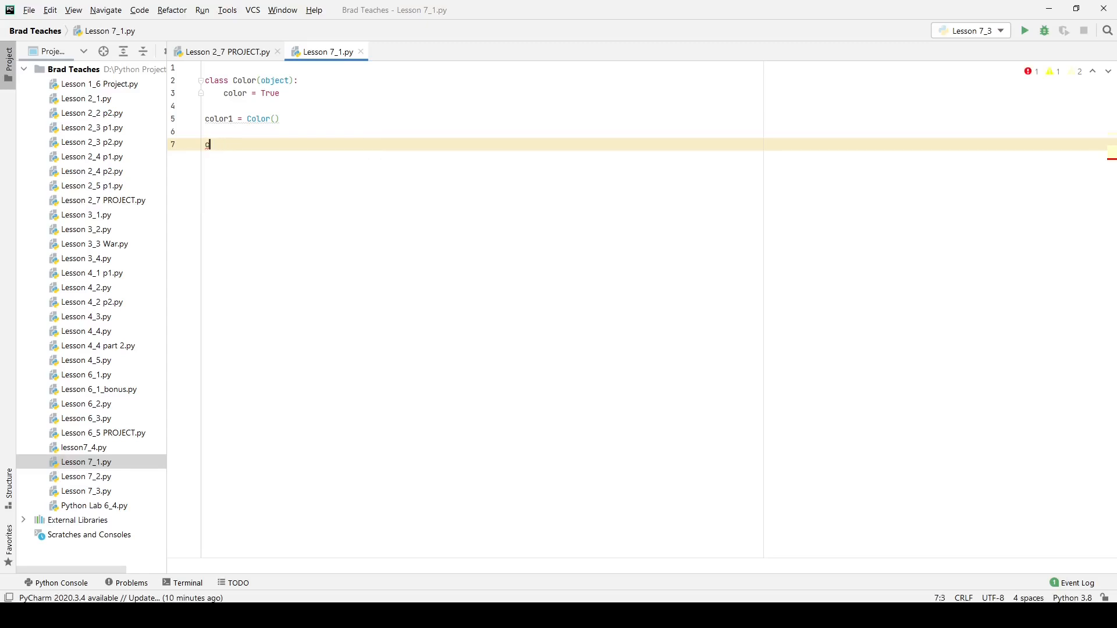
text(olor)
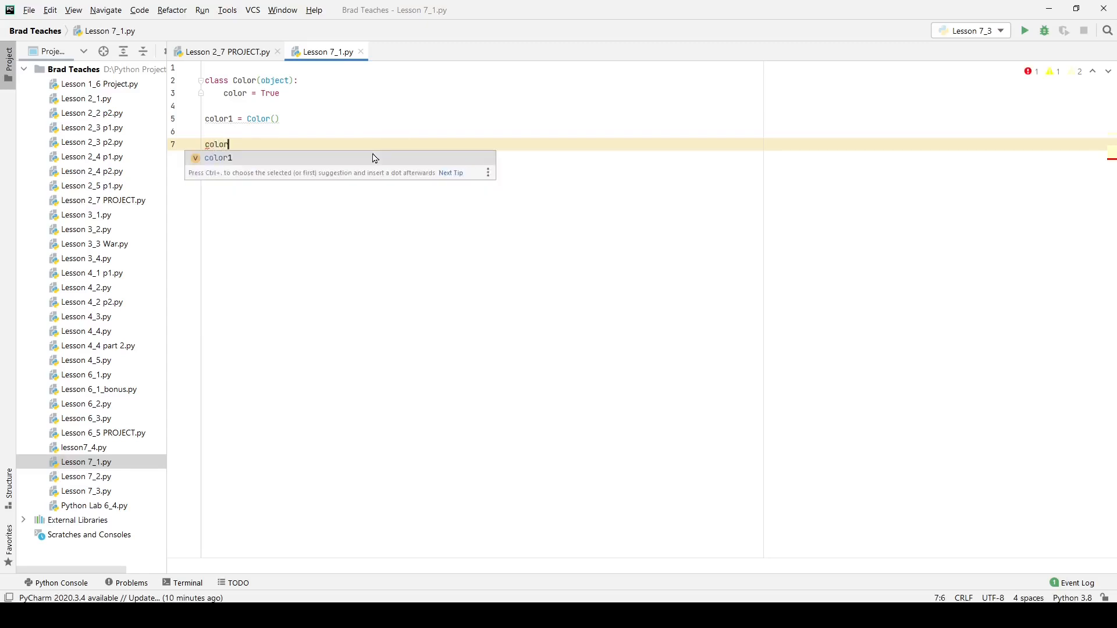
key(Tab)
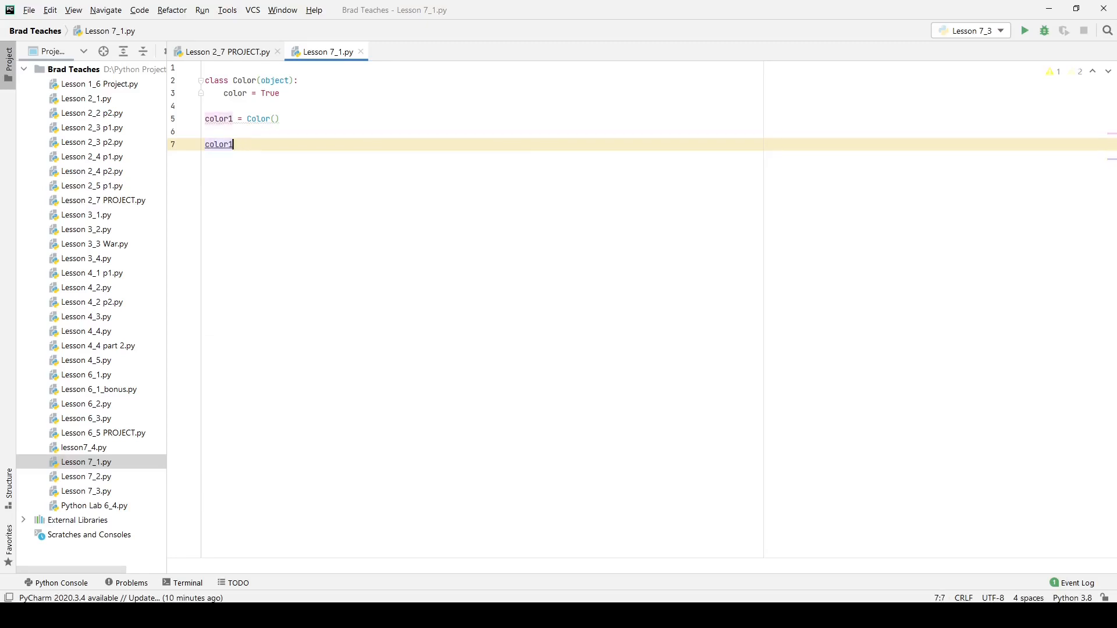
text(.a =)
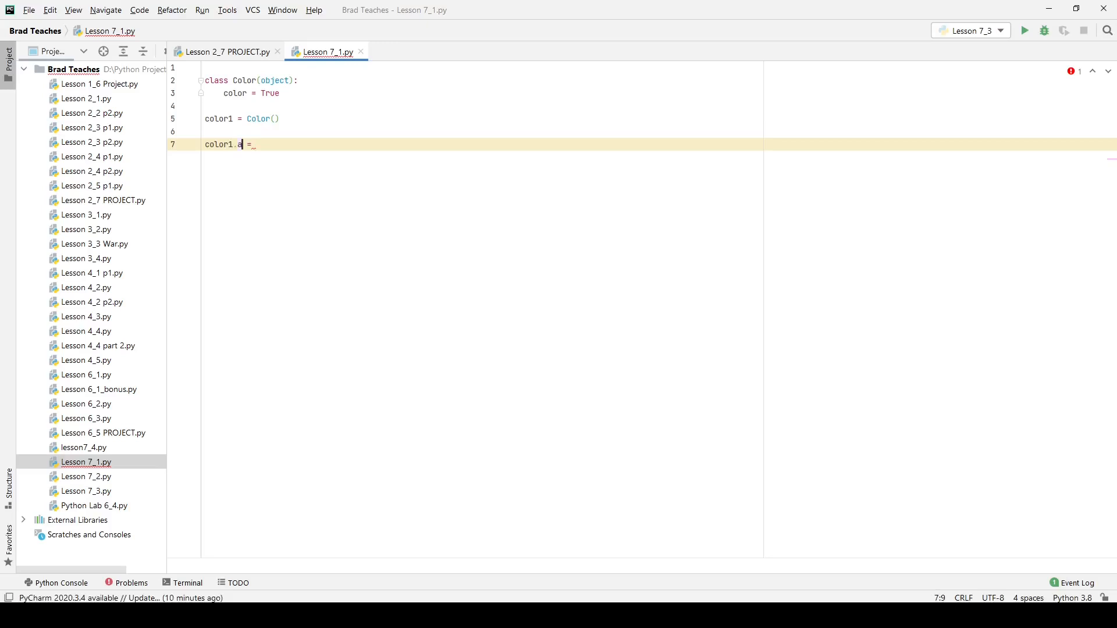
text(r)
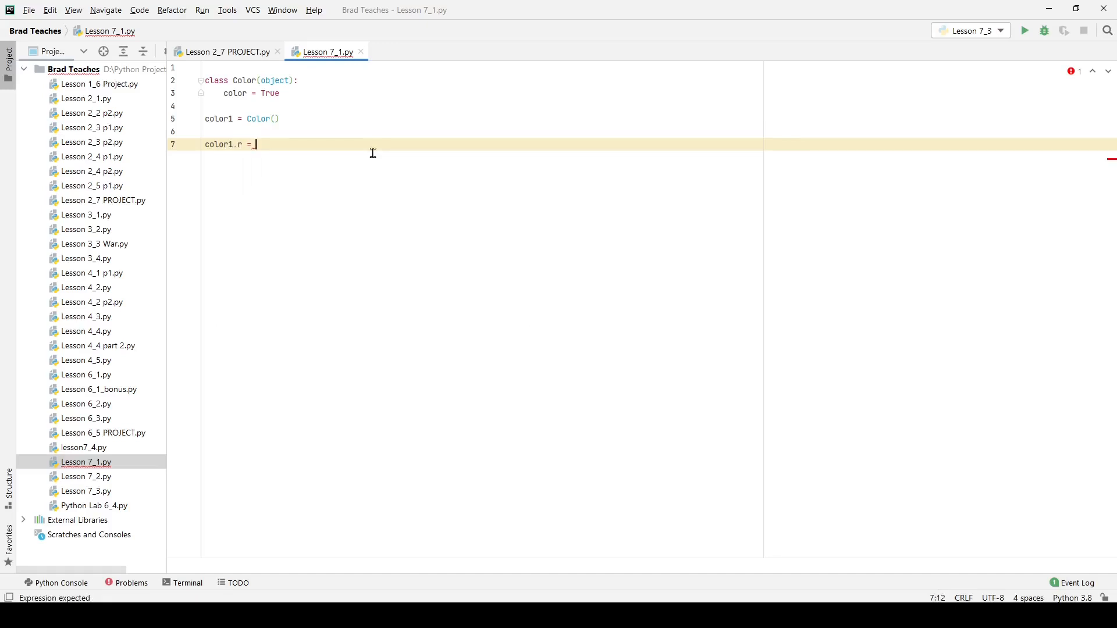
text(100)
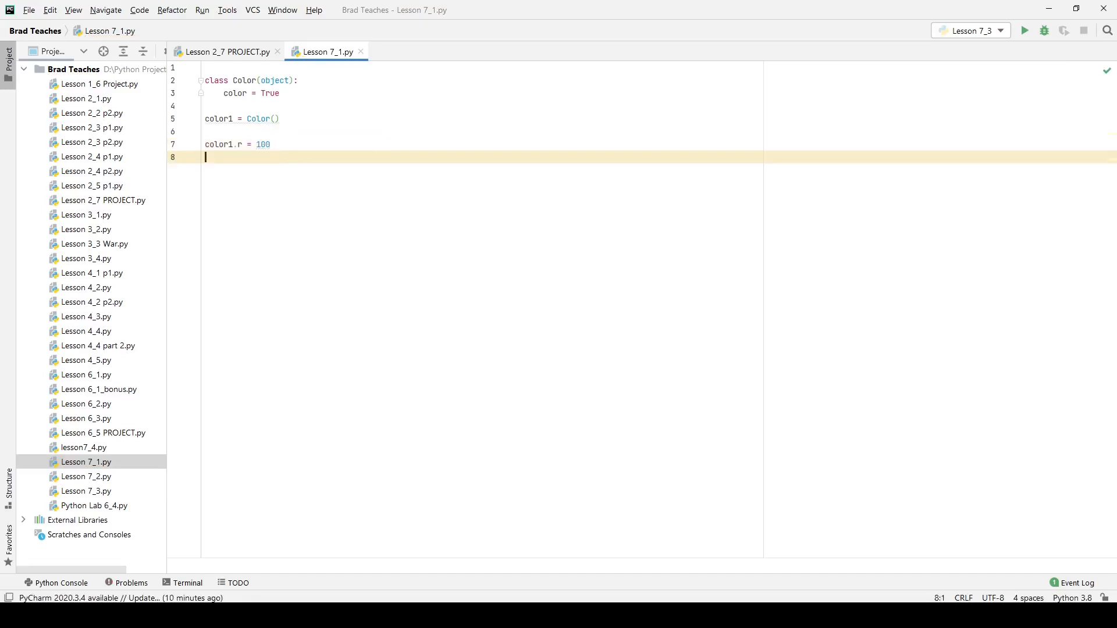
text(color1.g =)
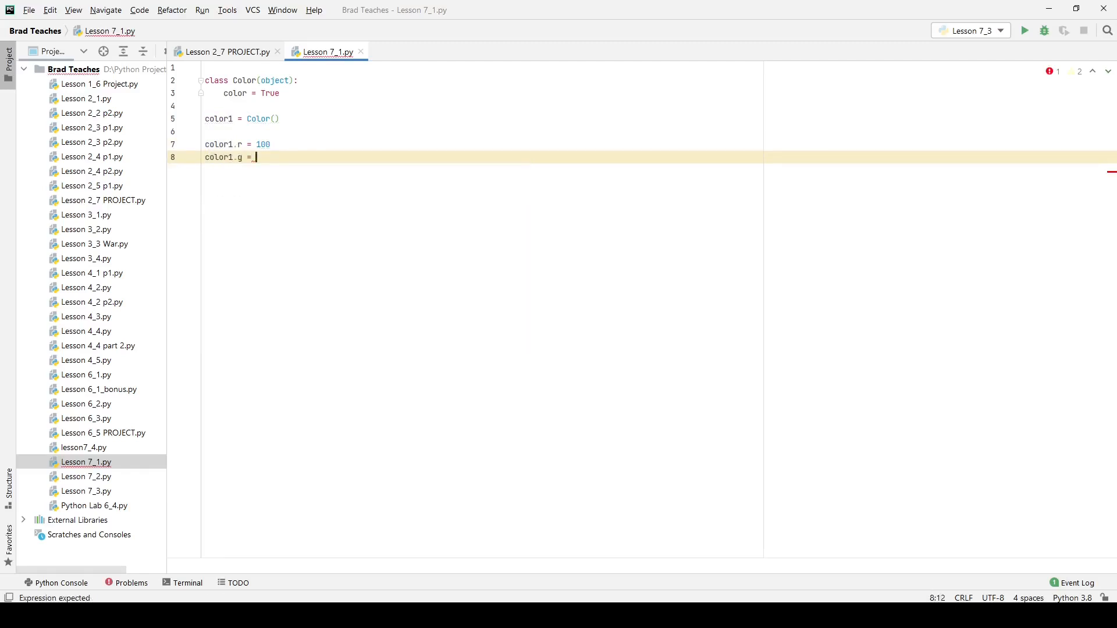
text(100)
text(color)
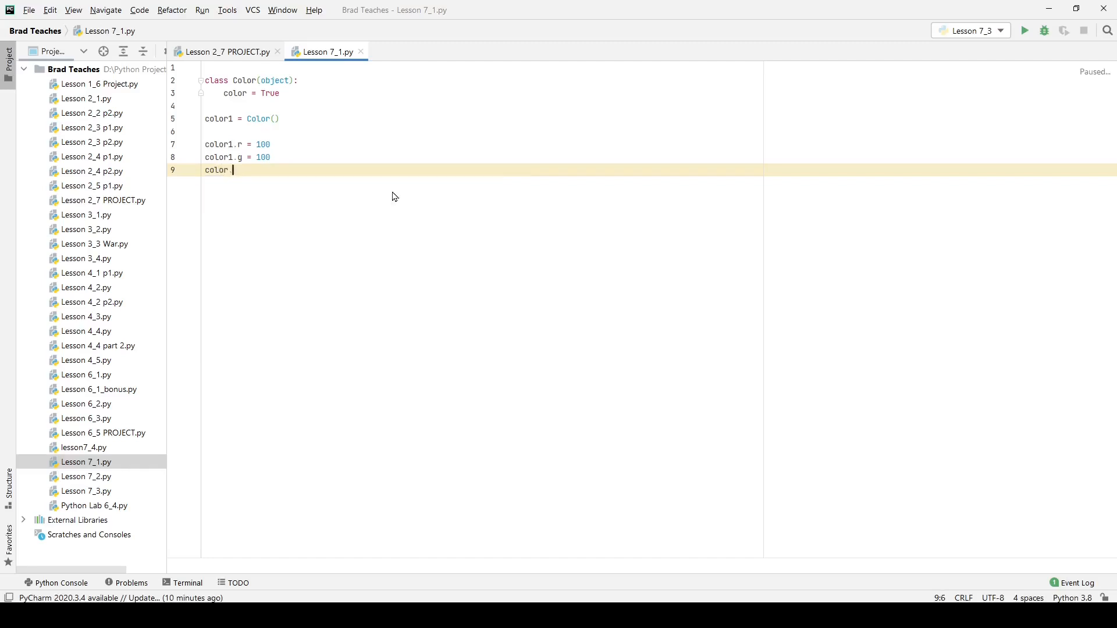
text(.b =)
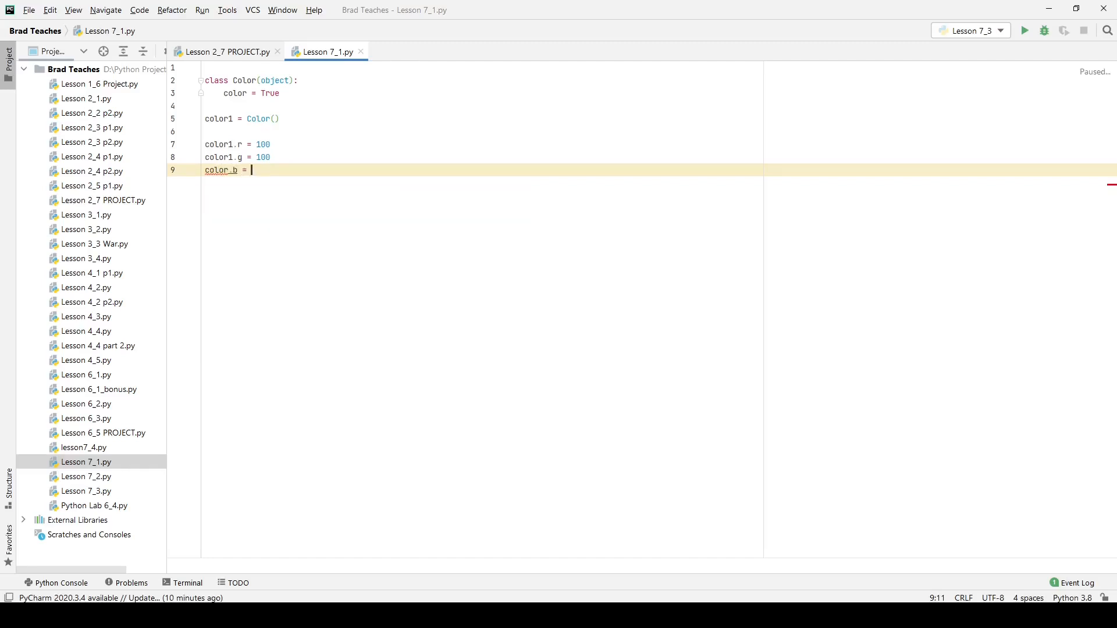
text(1)
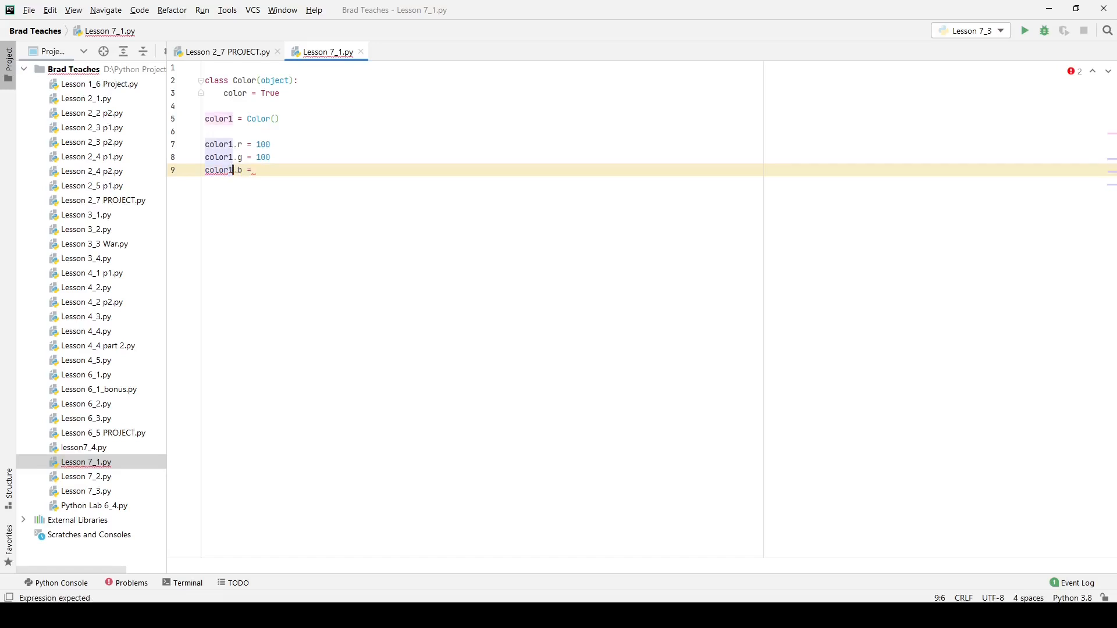
text(10)
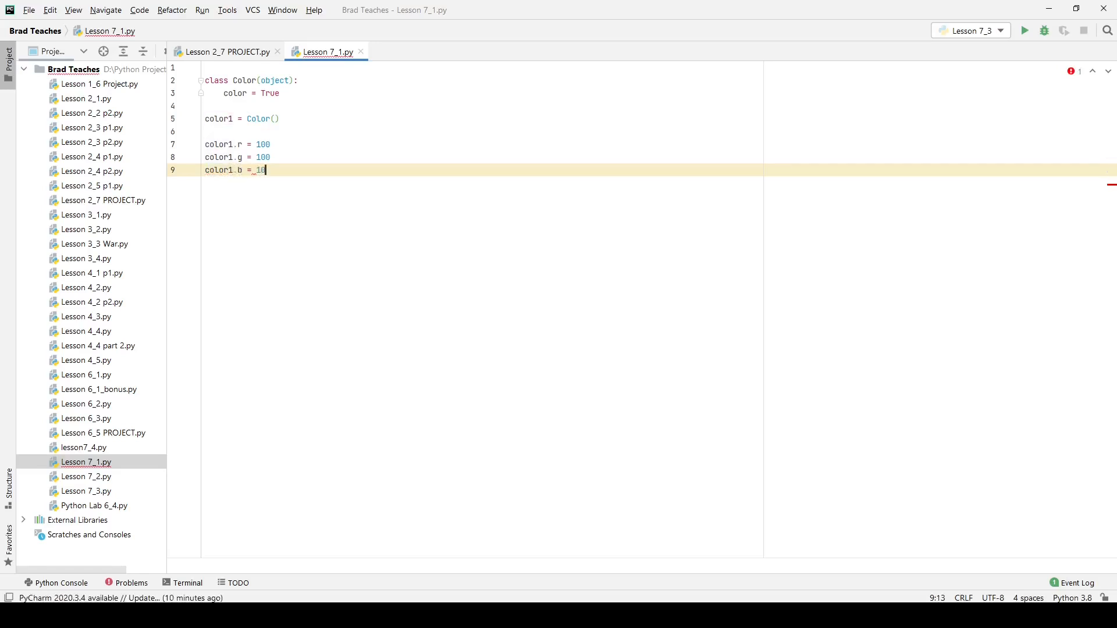
text(0)
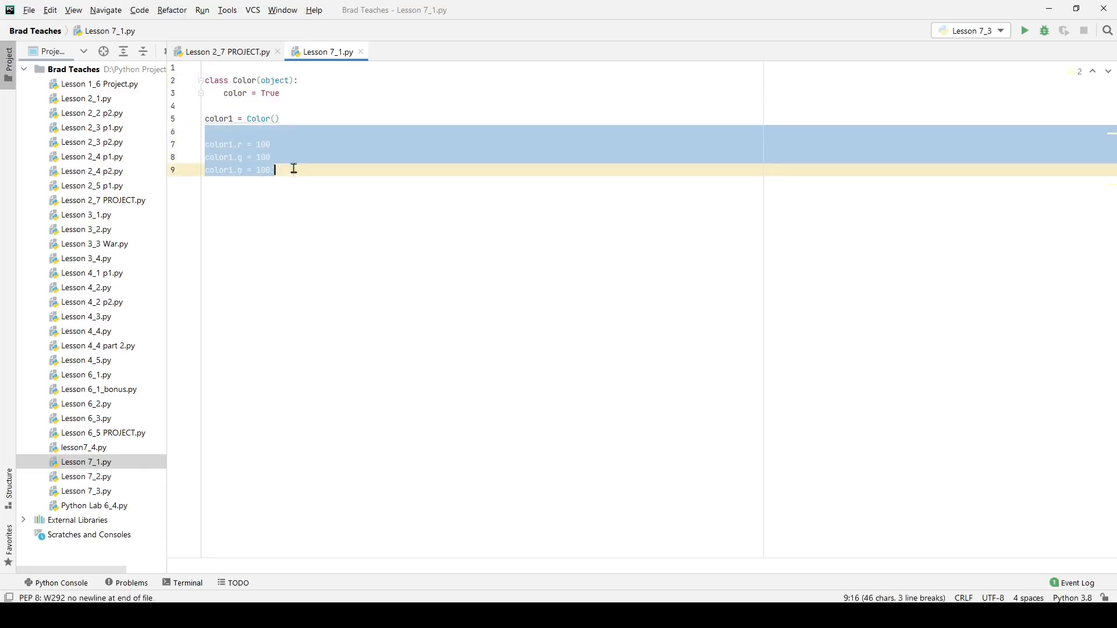
mouse_move(217, 144)
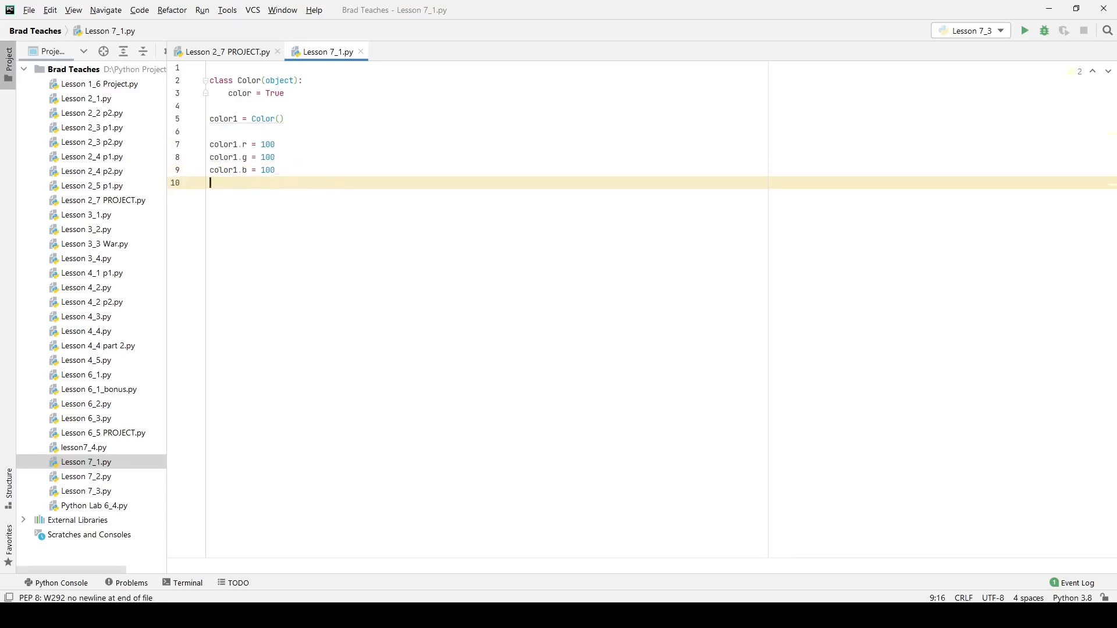
Add a print of color1 and run Lesson 7_1 from the editor context menu.
text(print colo)
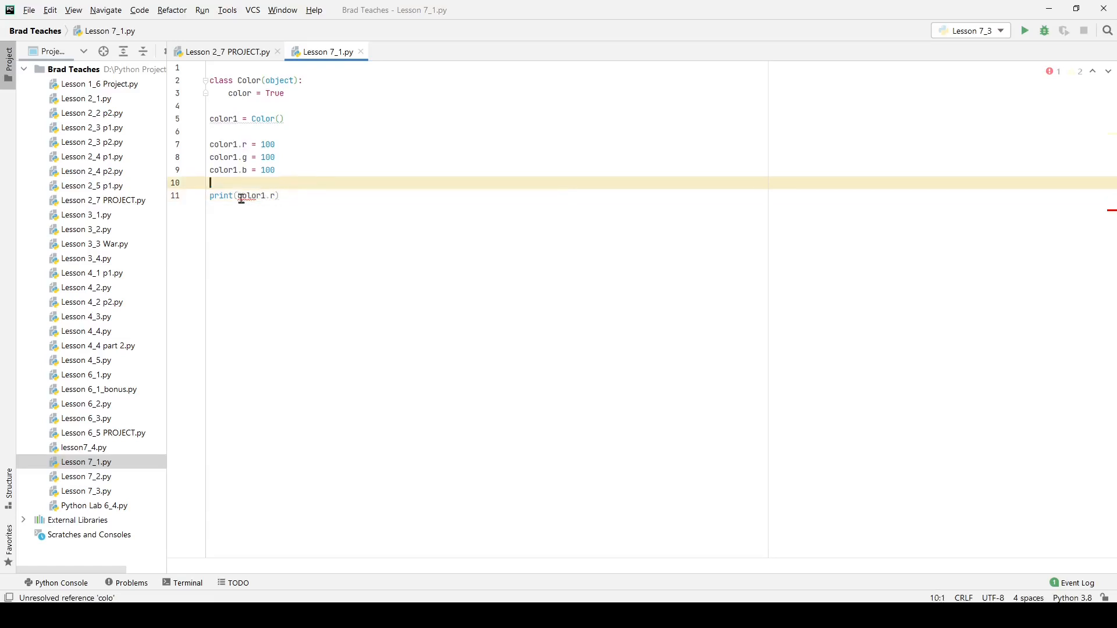
double_click(251, 196)
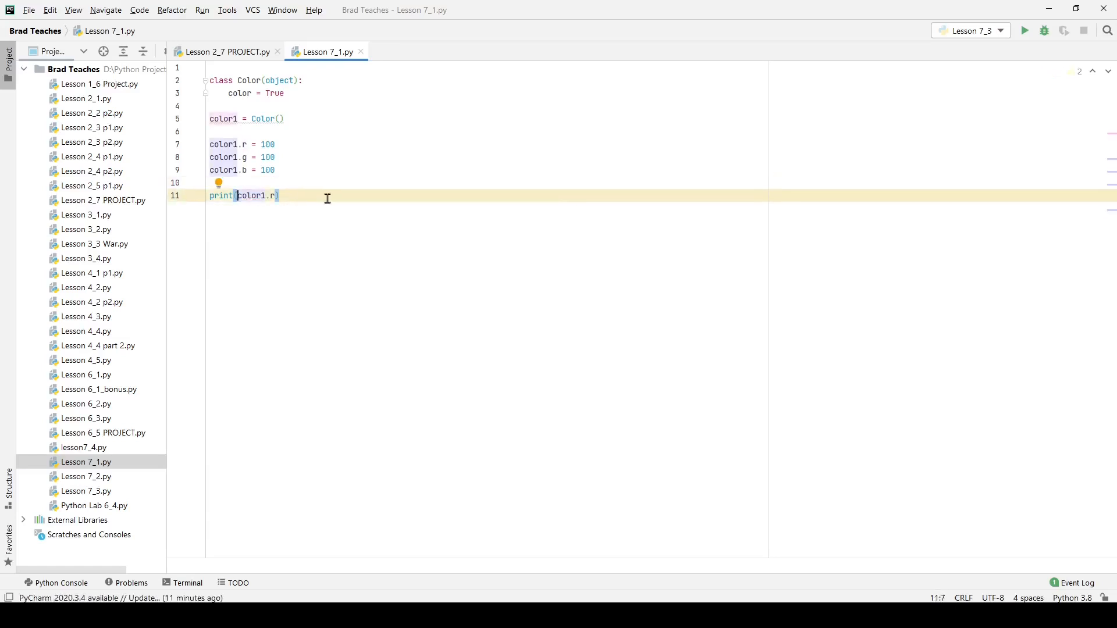
right_click(242, 170)
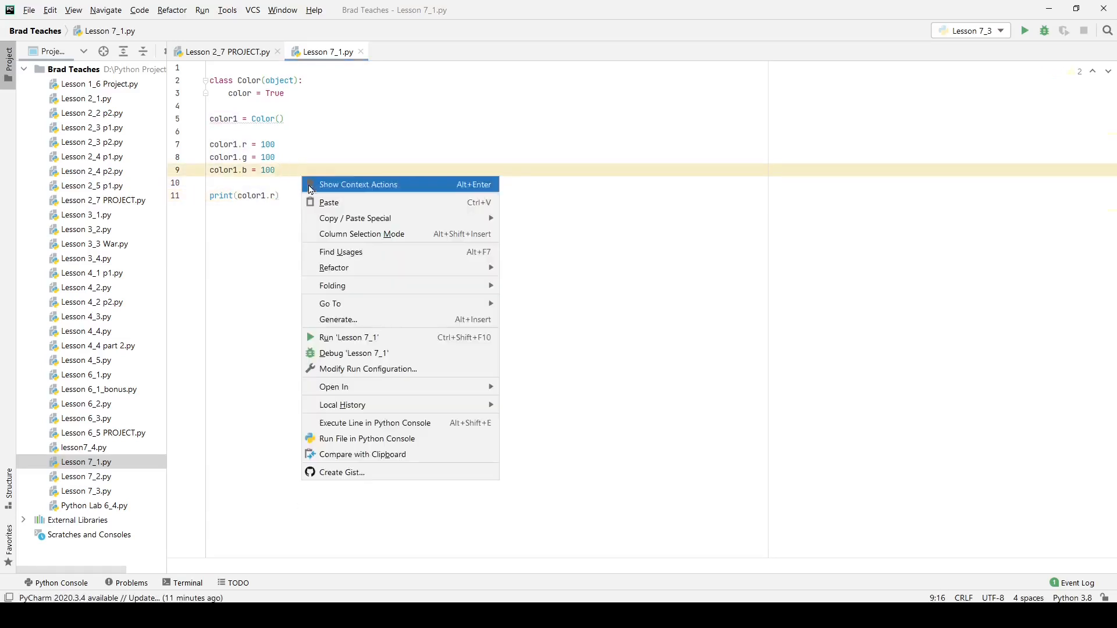
click(348, 337)
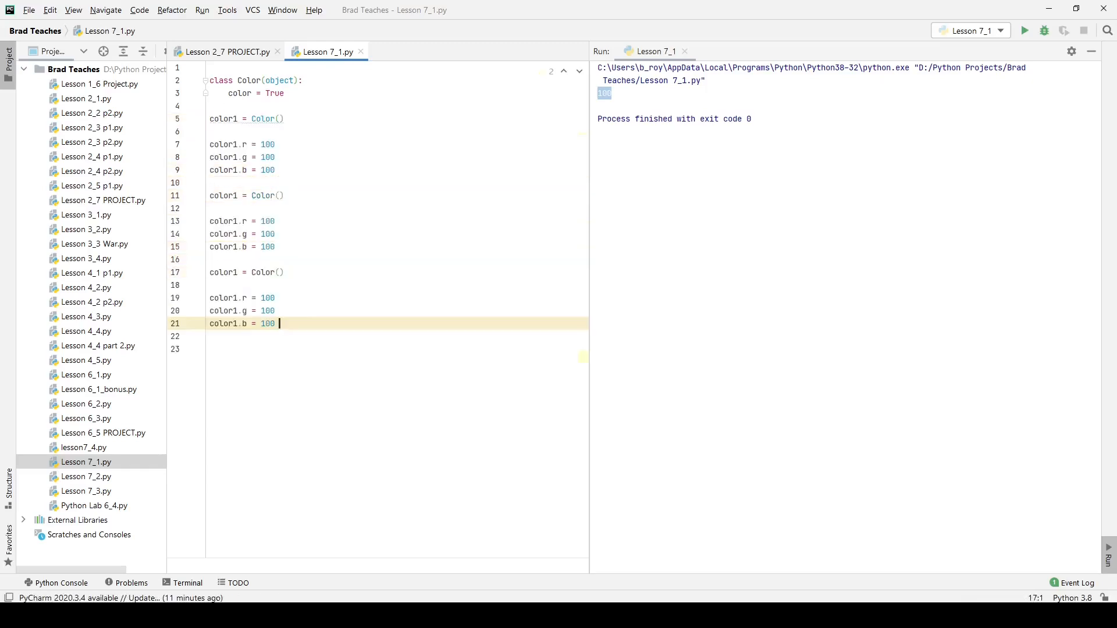
Rename copies to color2 and color3, with color2 values 55 and color3 values 50, 100, 150.
click(238, 196)
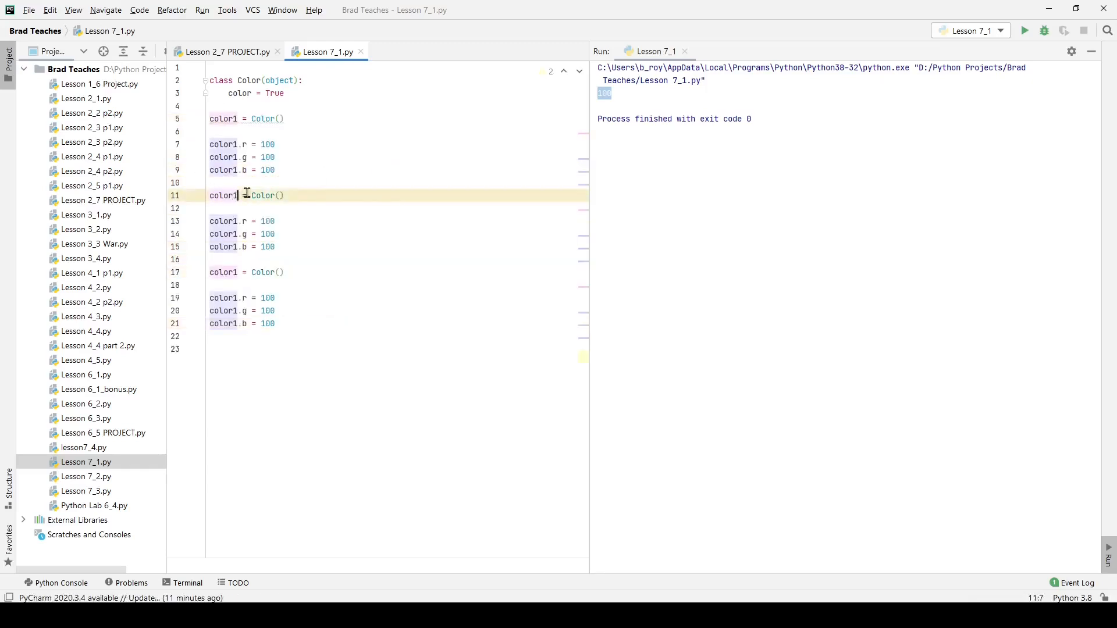
text(2)
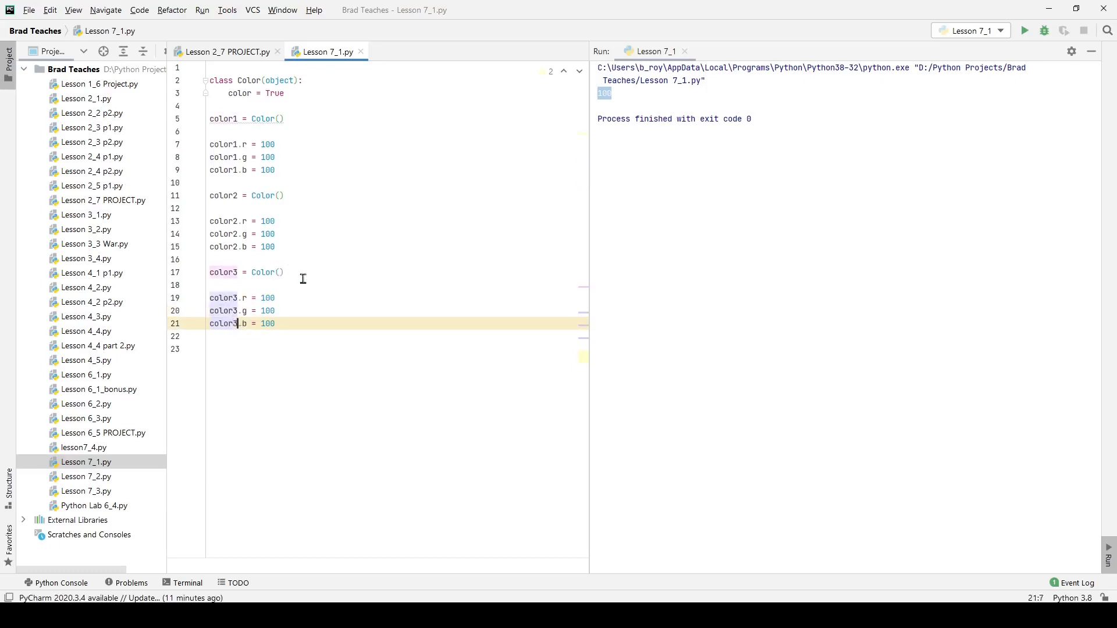
mouse_move(282, 209)
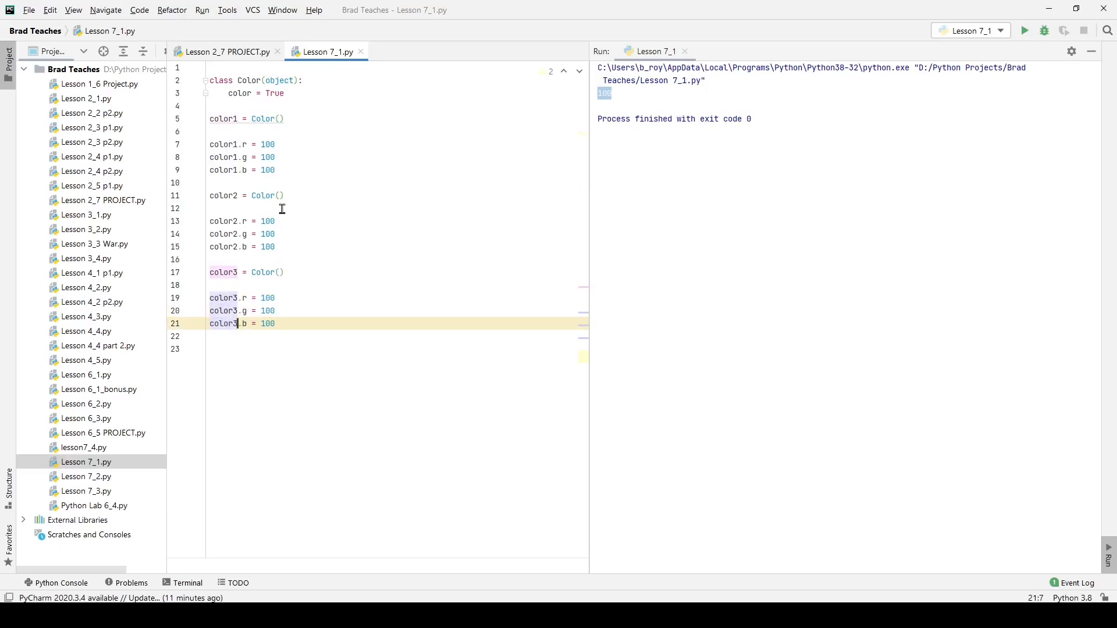
text(55)
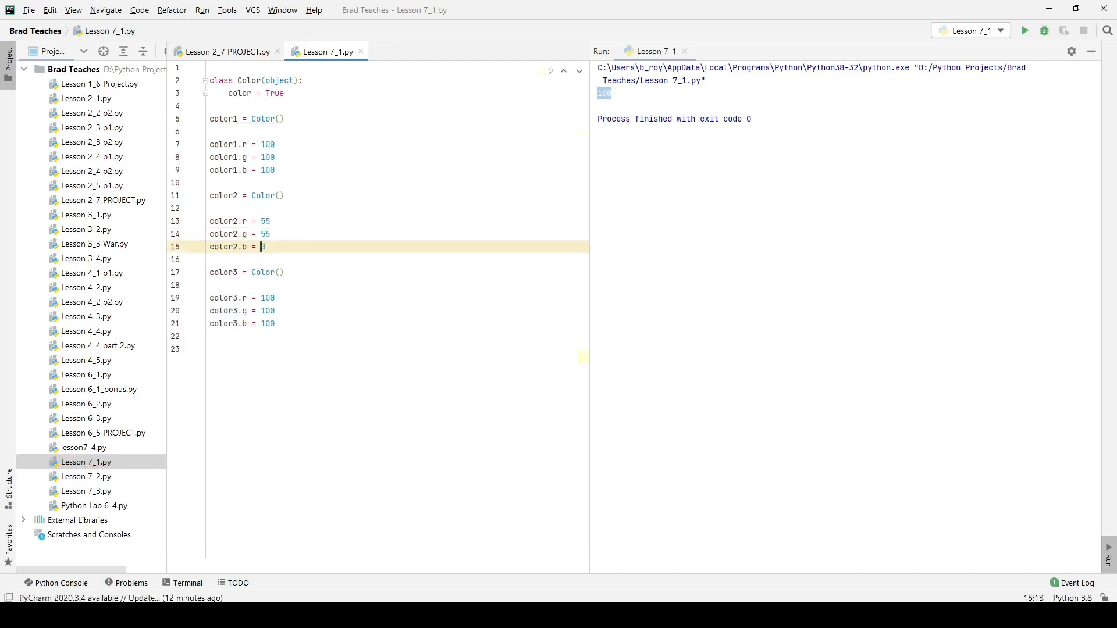
text(55)
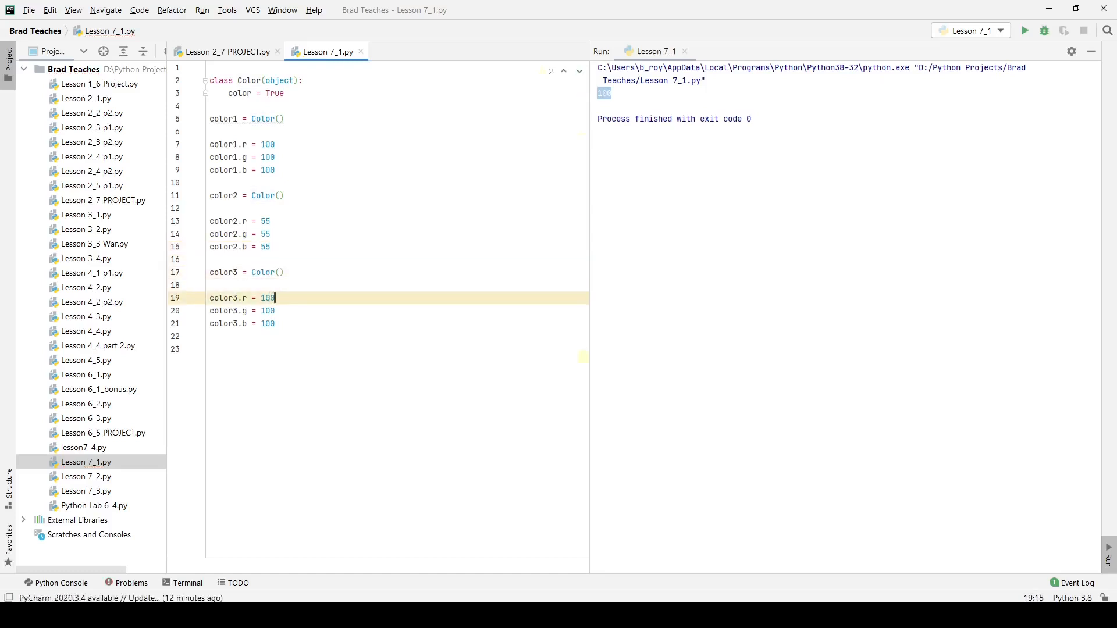
key(BackSpace)
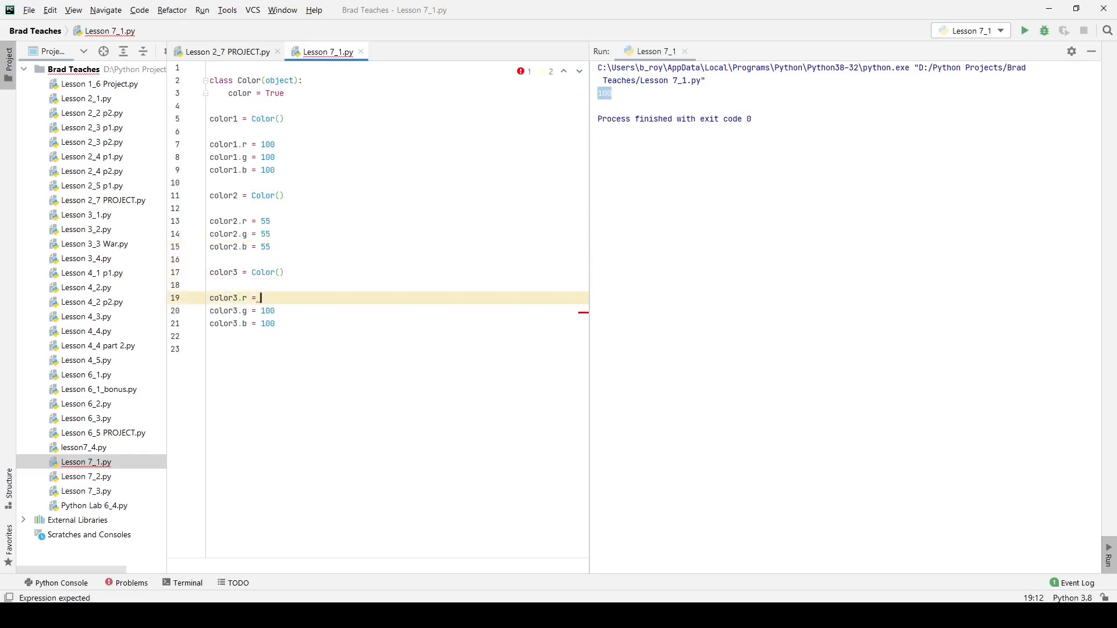
text(50)
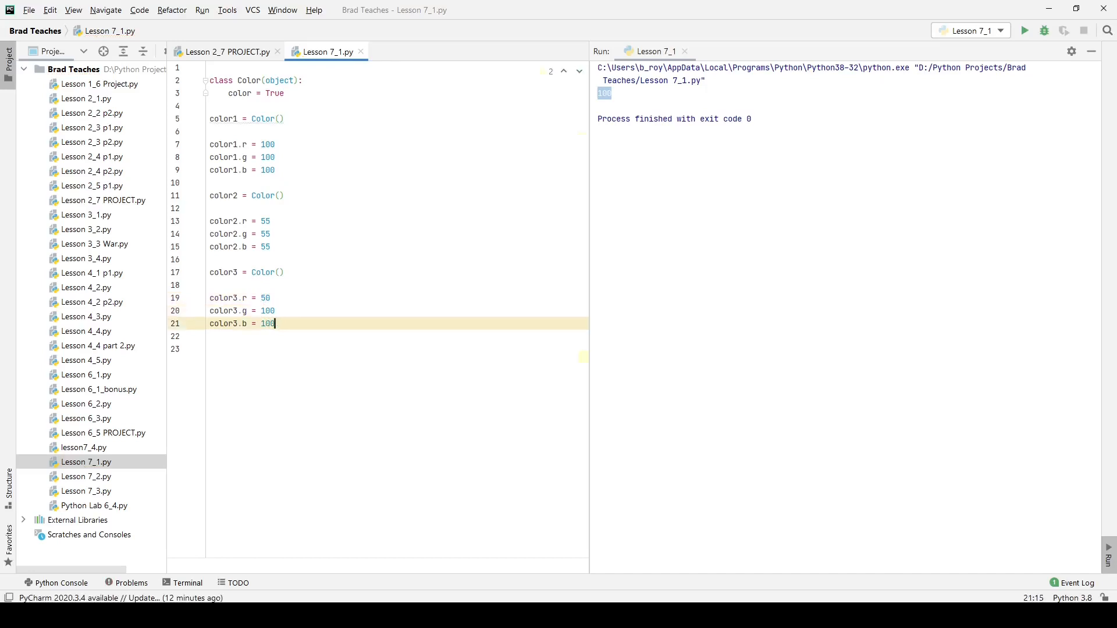
text(150)
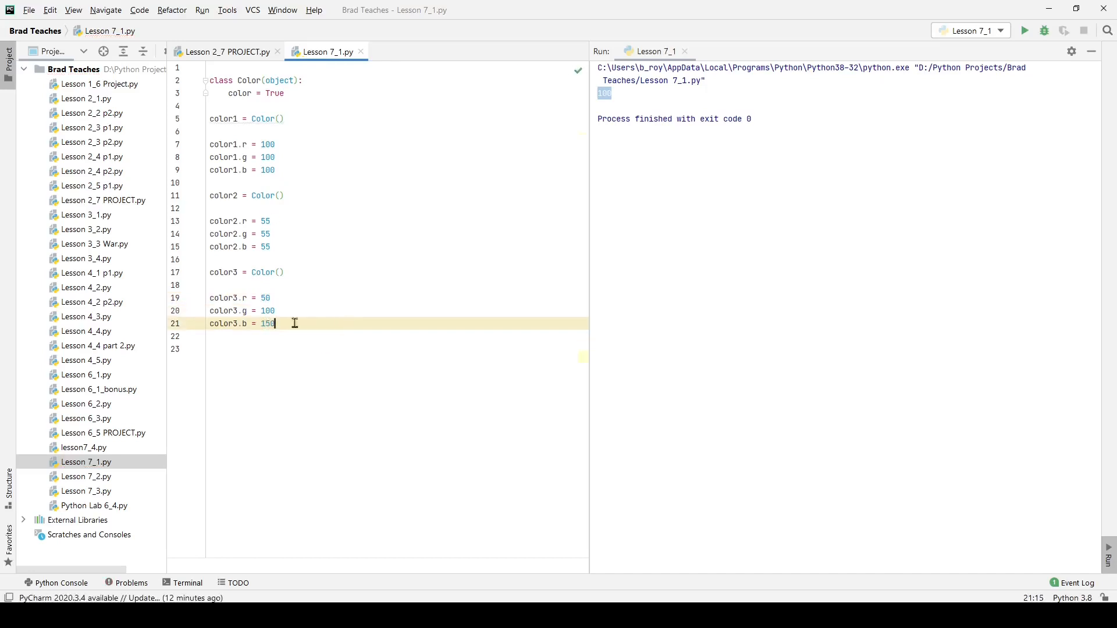
mouse_move(278, 364)
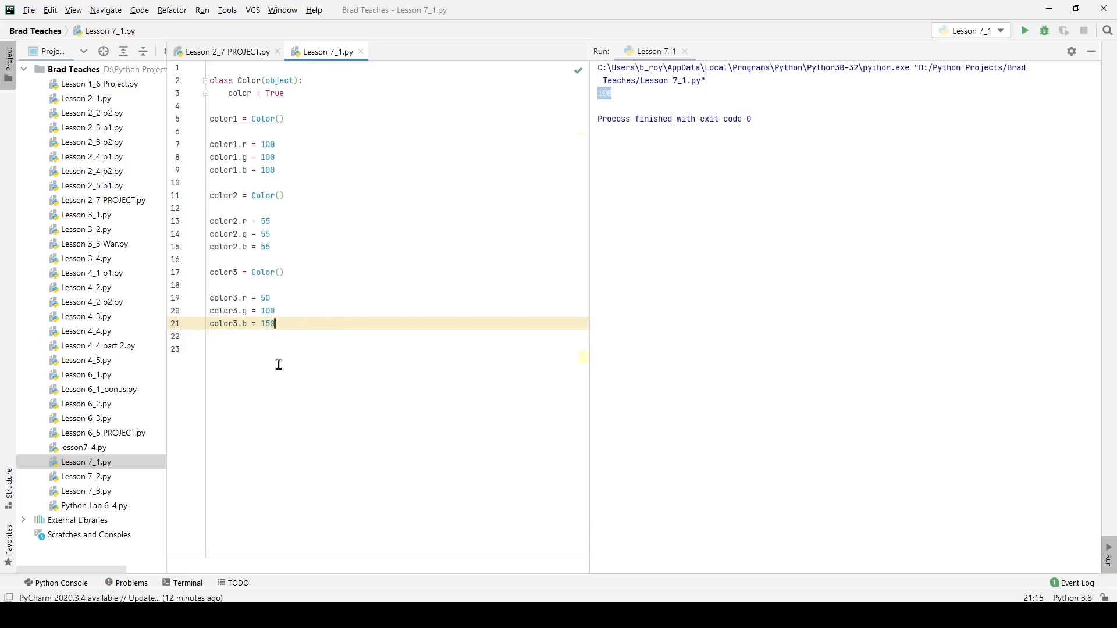
mouse_move(267, 115)
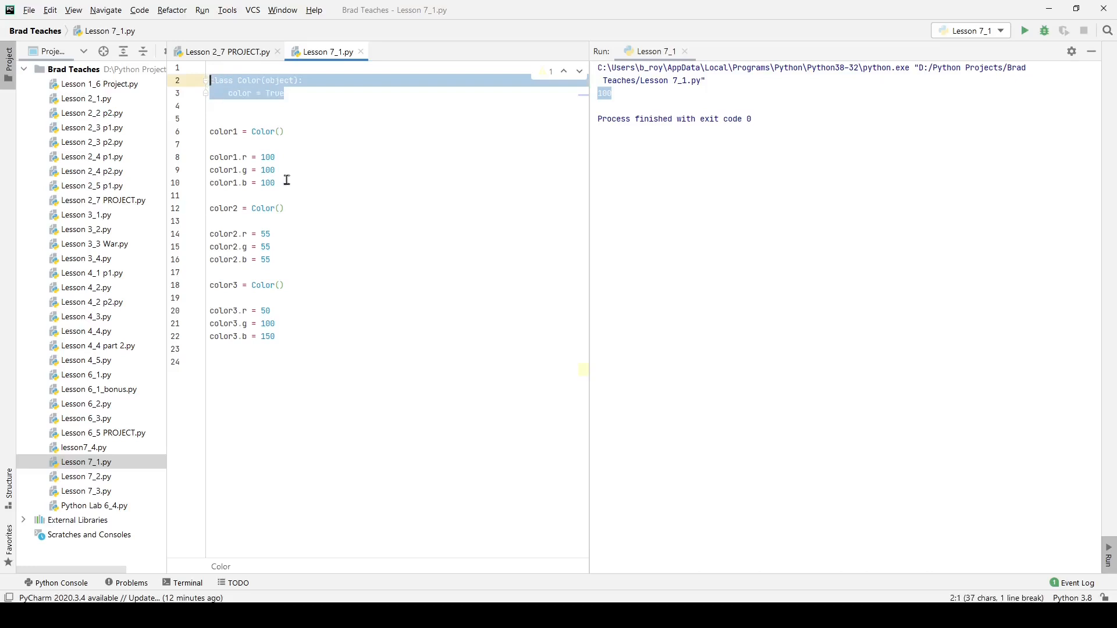
Write def add_two_colors(color_a, color_b): and begin new_color = in its body.
text(def)
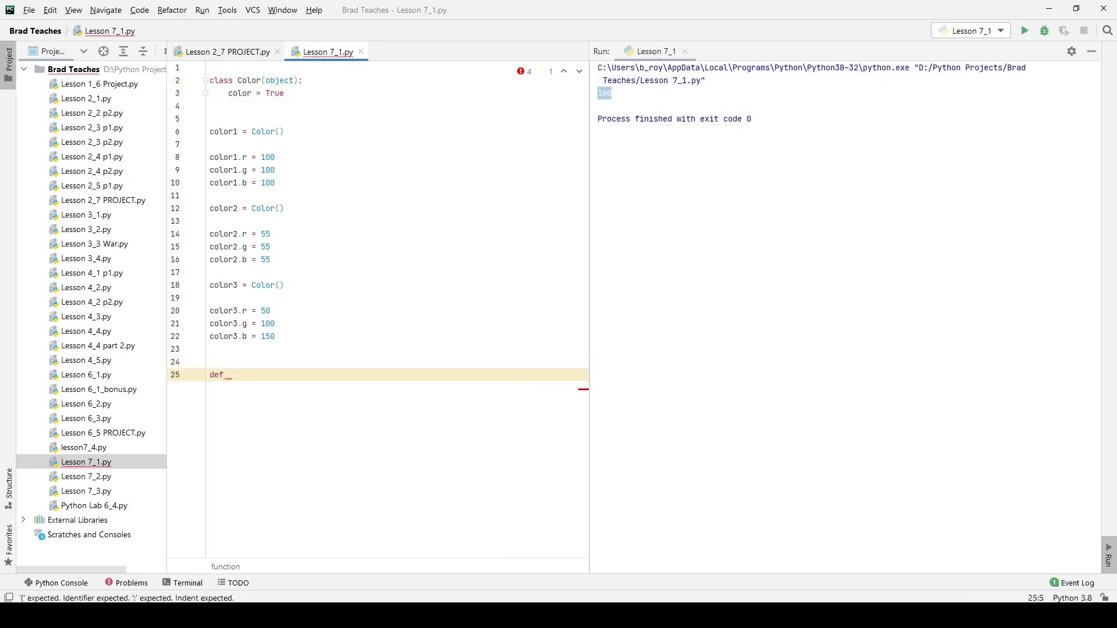
text(add_two_colors)
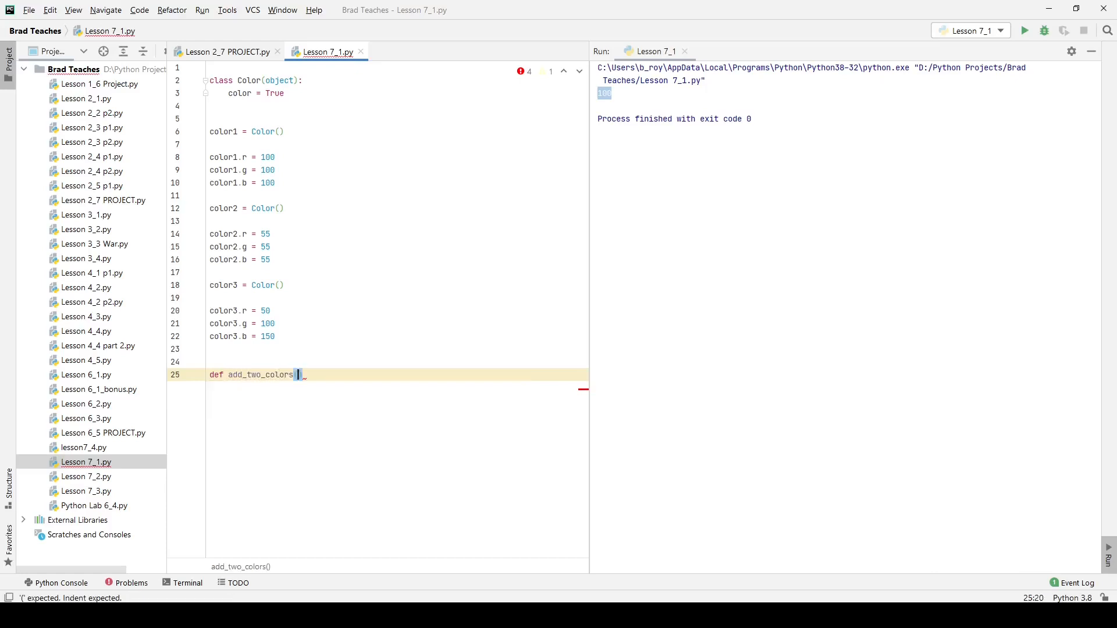
text(color_a)
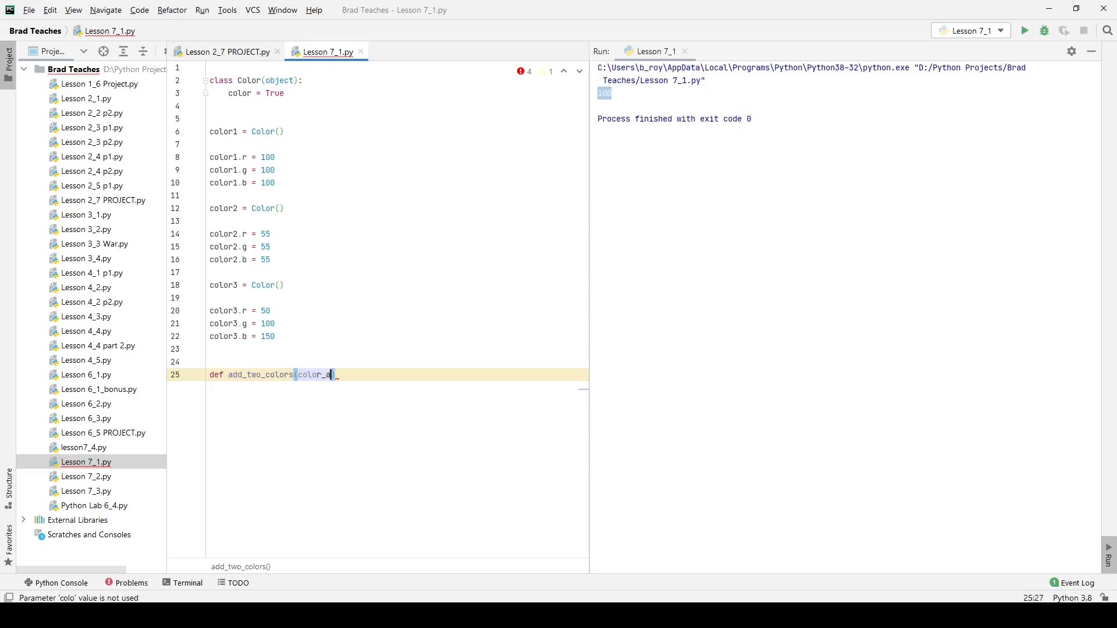
text(, color_b):)
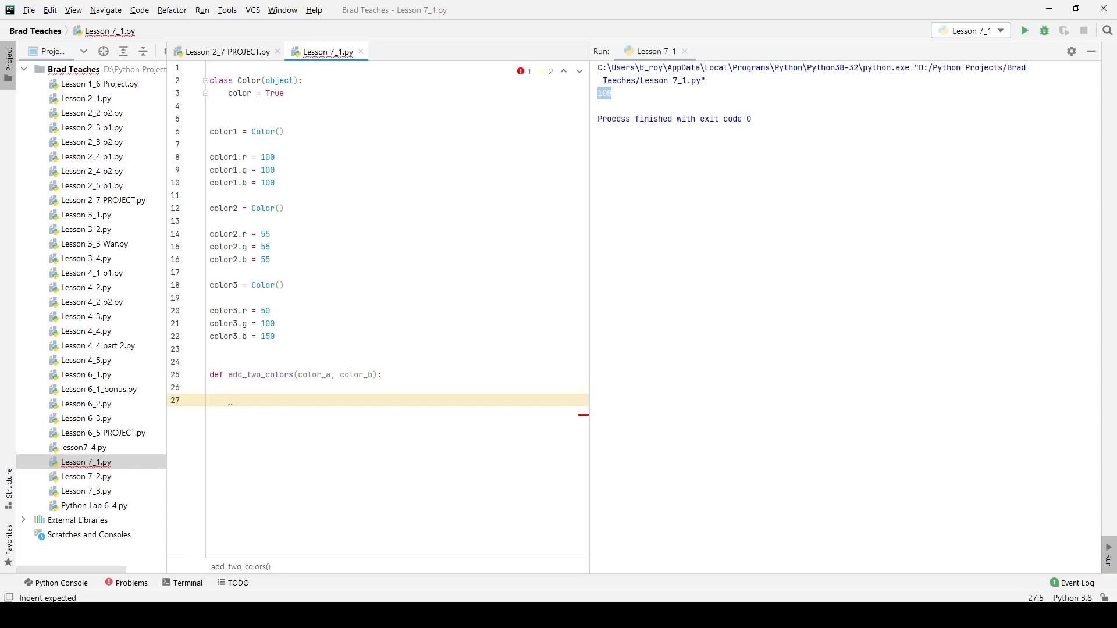
text(color)
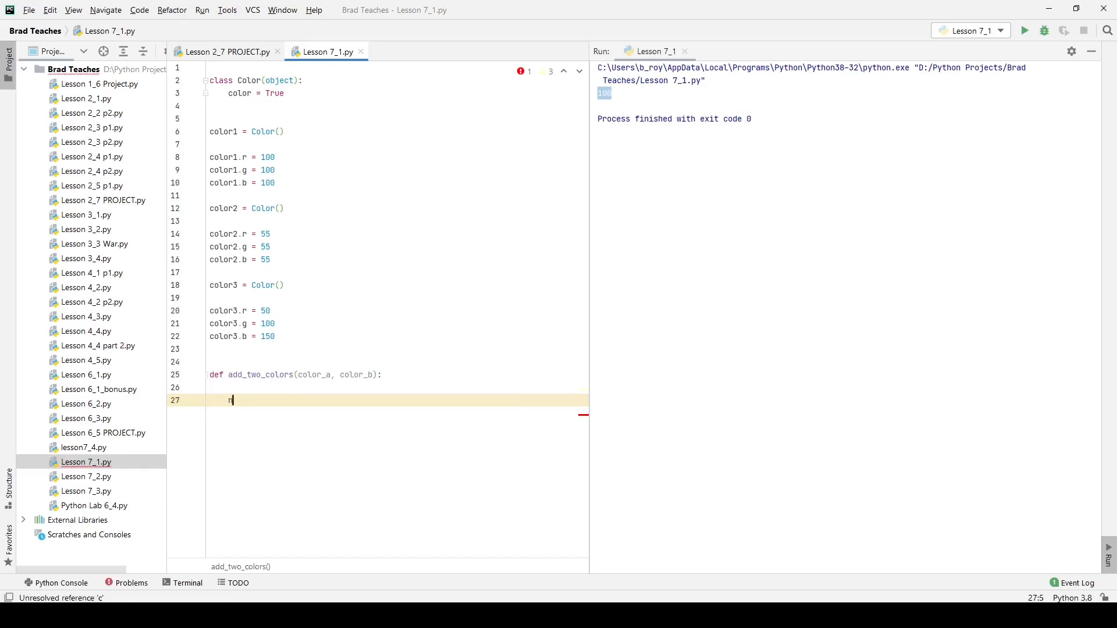
text(new_color =)
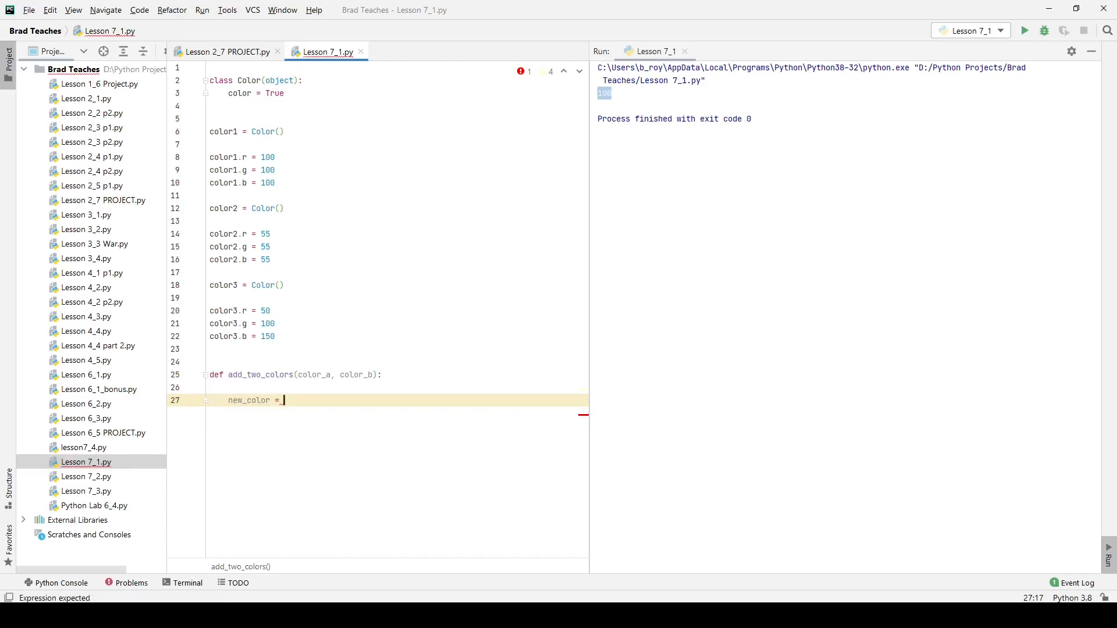
Assign new_color = Color() inside add_two_colors.
text(Color()
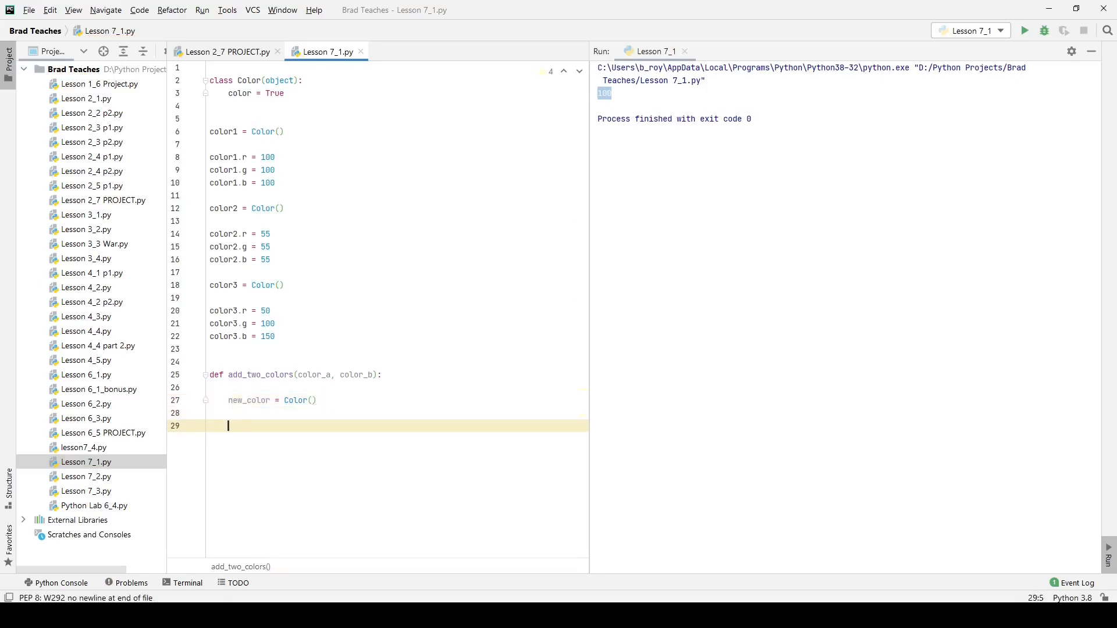
text(color)
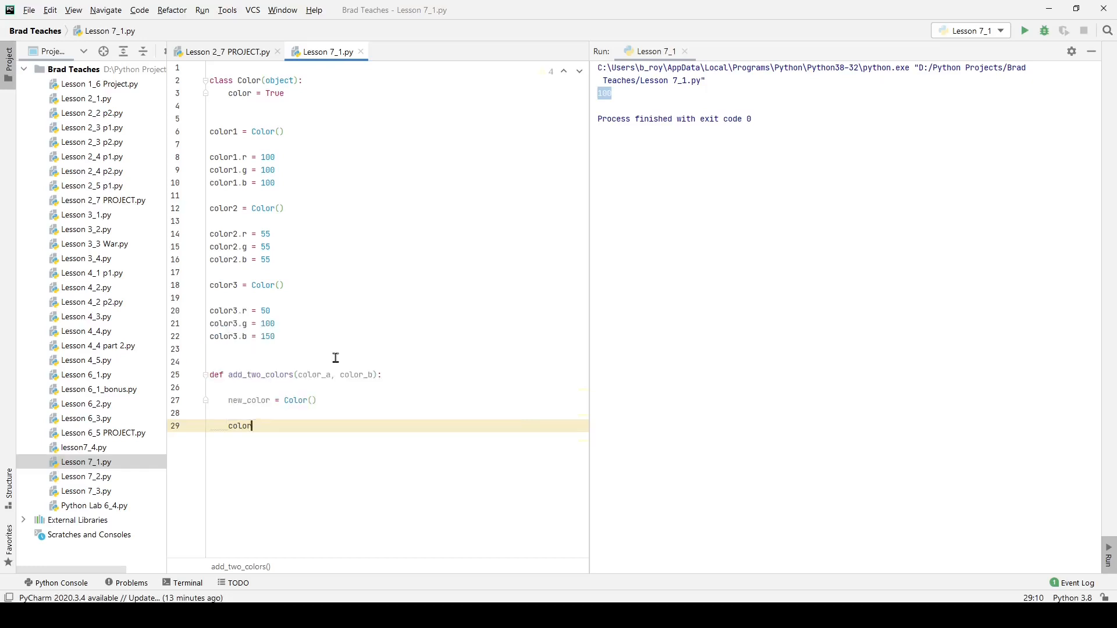
text(_a)
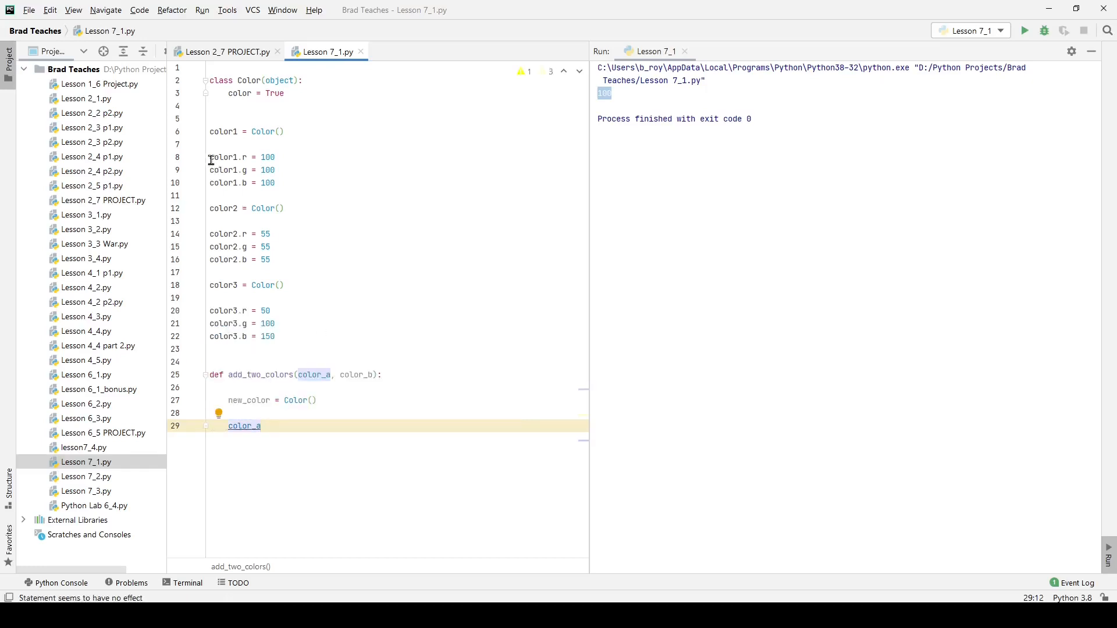
Copy the color1 r/g/b lines into the function and write new_color.r = color_a.r + color_b.r.
drag(207, 156, 276, 183)
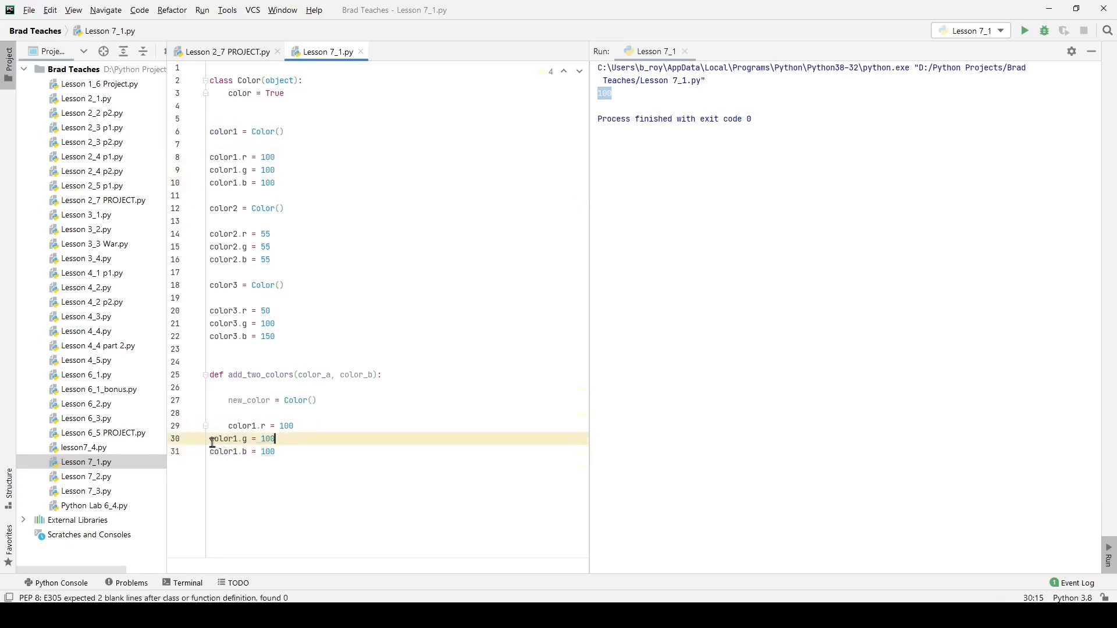
drag(209, 438, 293, 451)
text(new_)
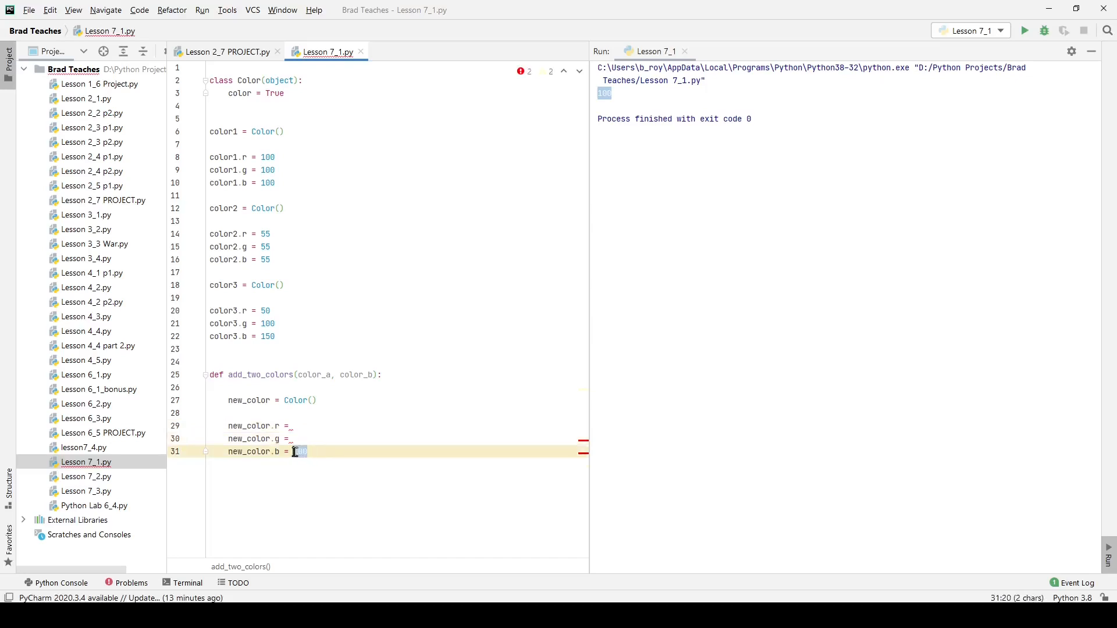
text(color_a)
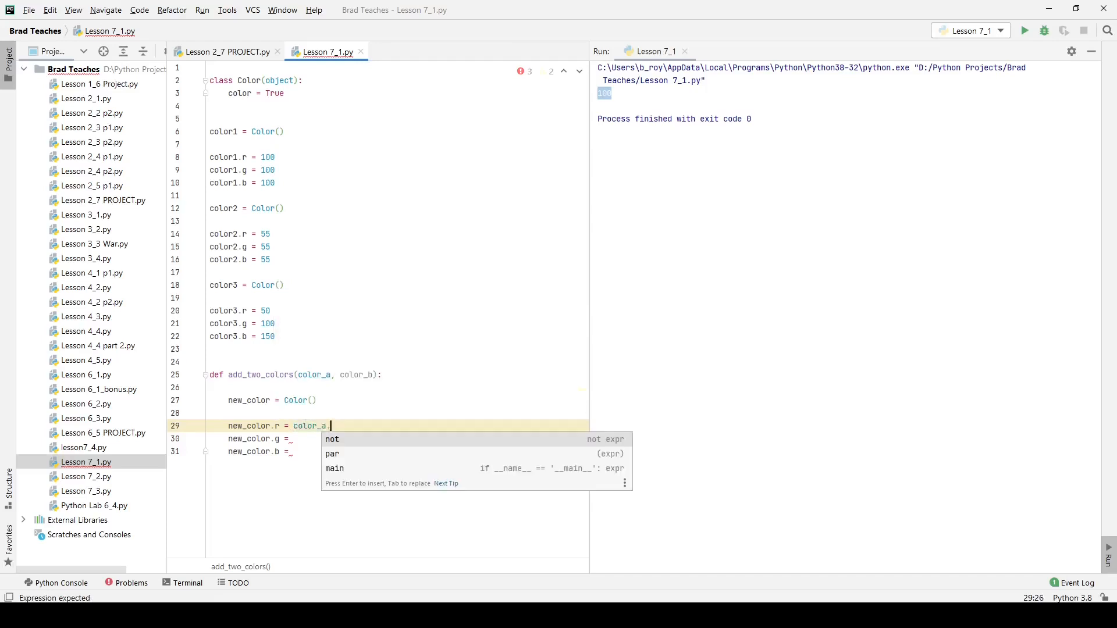
text(.r = co)
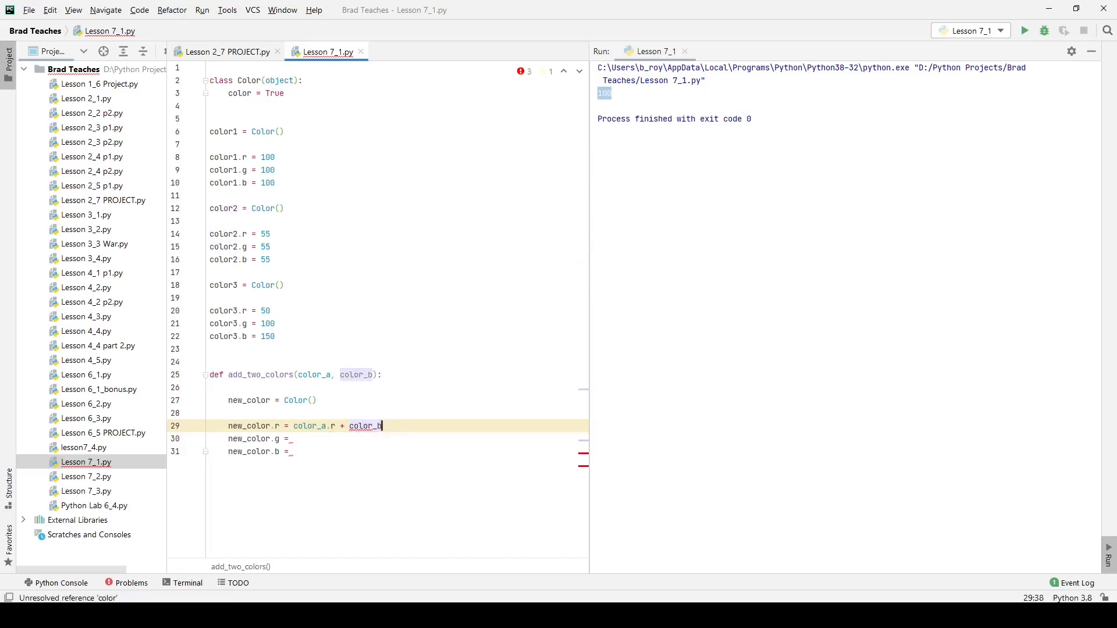
text(.r)
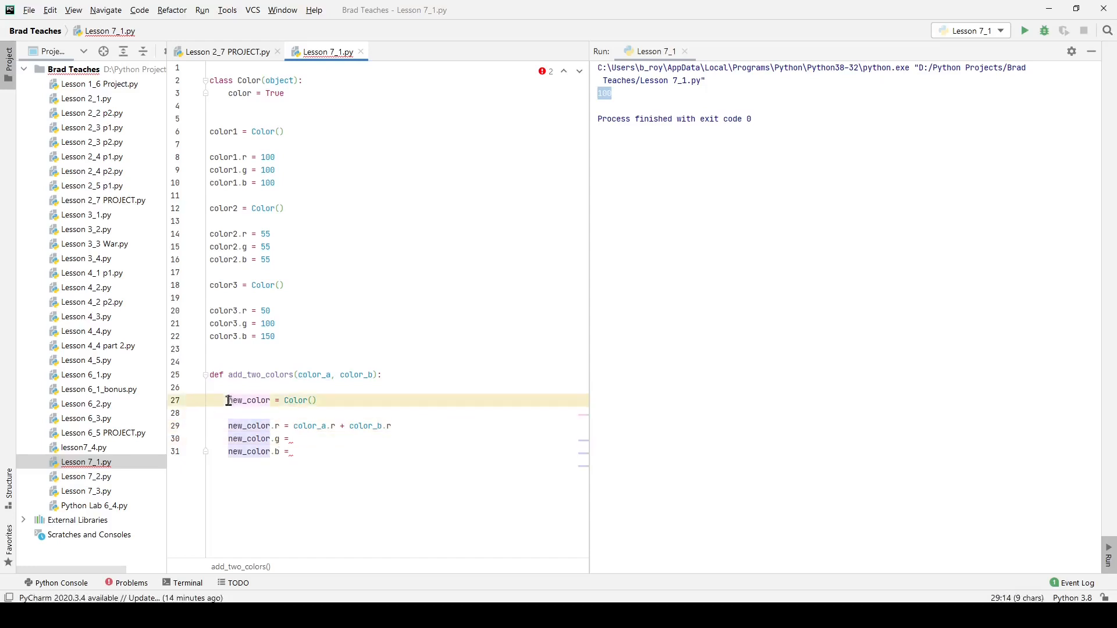
Place the caret on the blank line below new_color in add_two_colors.
click(210, 413)
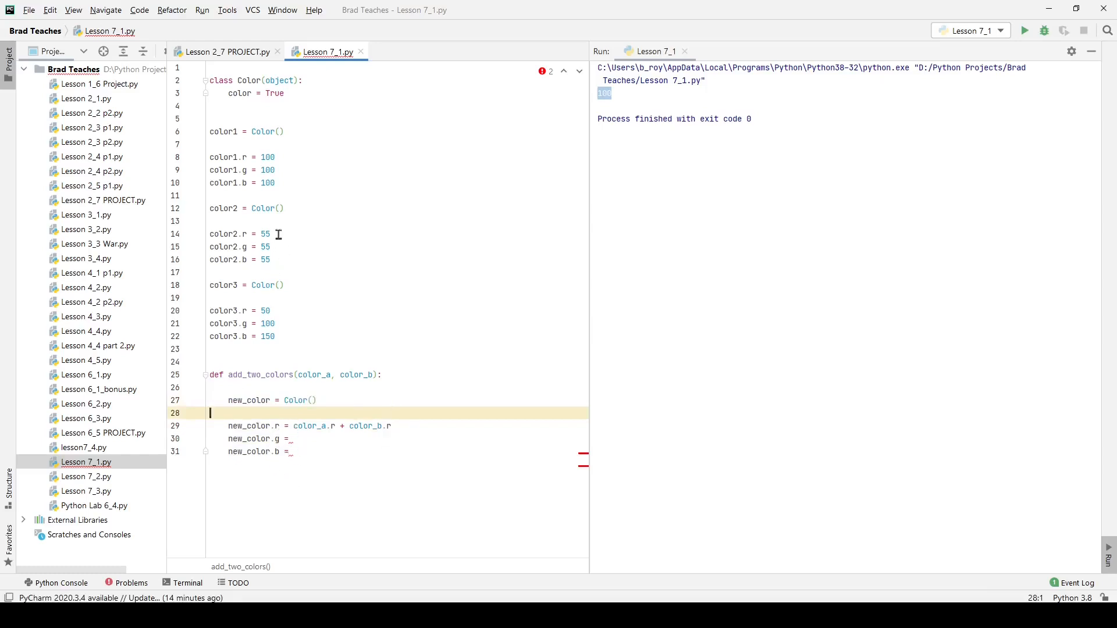
mouse_move(260, 276)
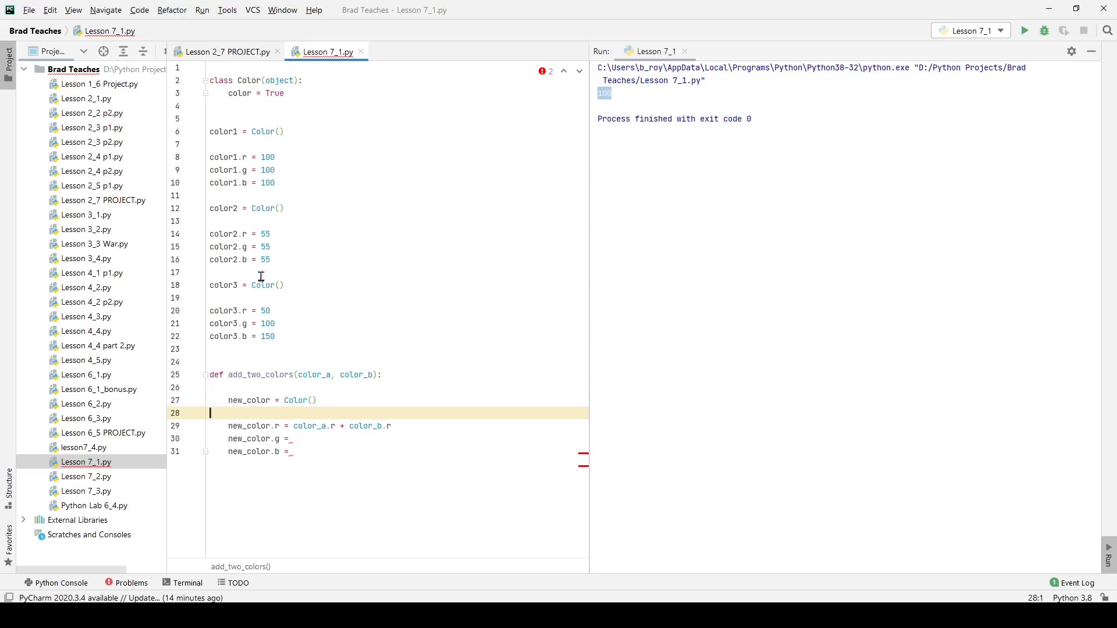
mouse_move(336, 300)
text( color_a.b + color_b.b)
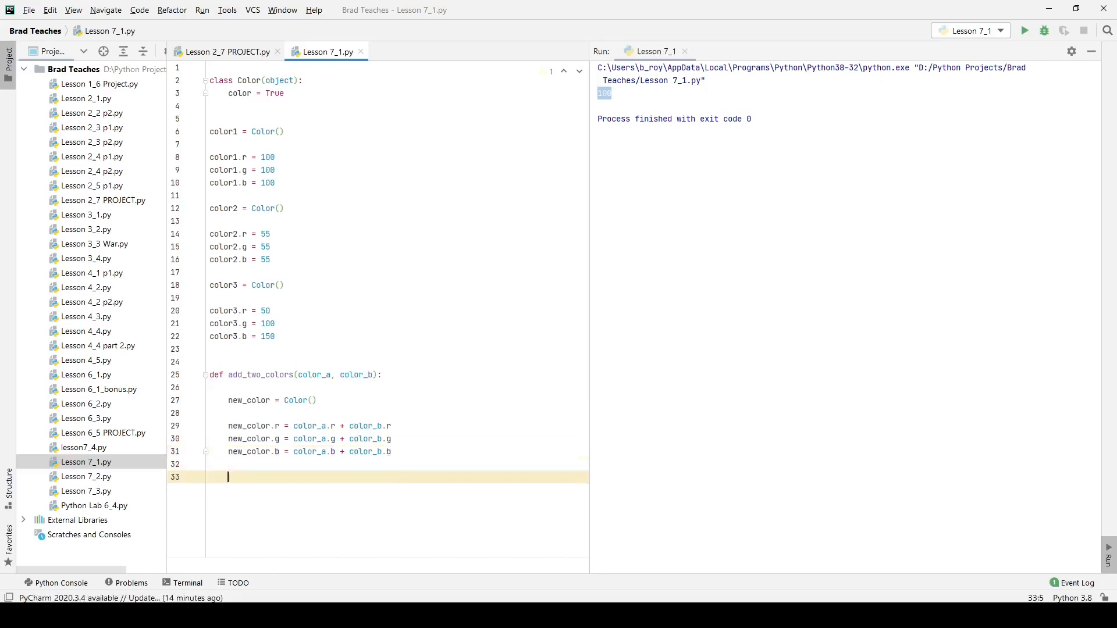
mouse_move(235, 491)
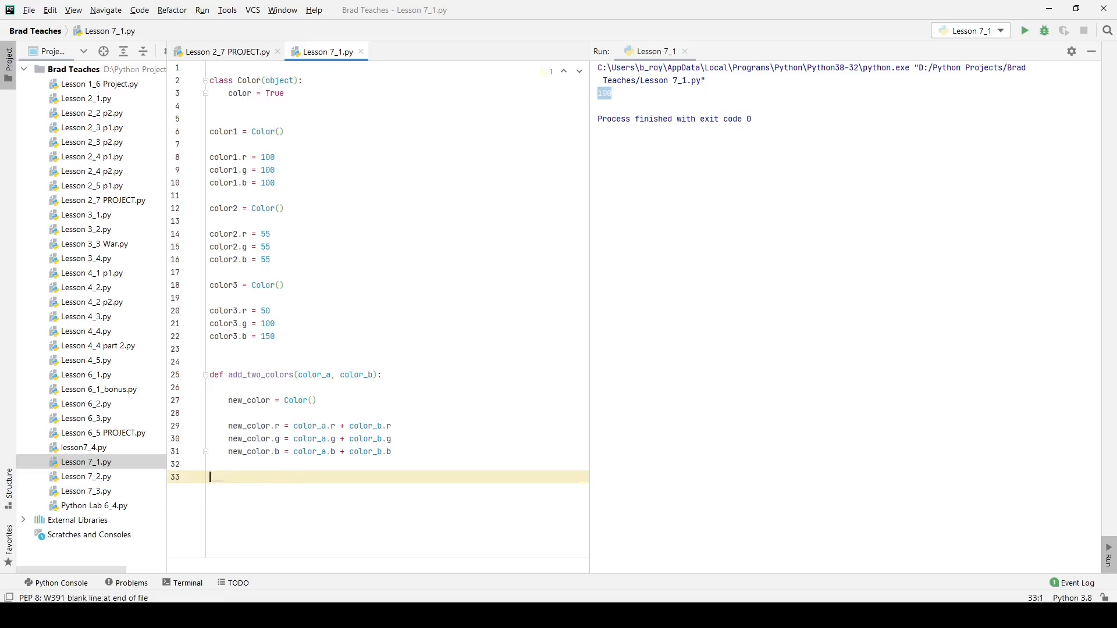
Add color4 = add_two_colors(color1, color2) and print(color4.r, color4.g, color4.b).
text(color4 =)
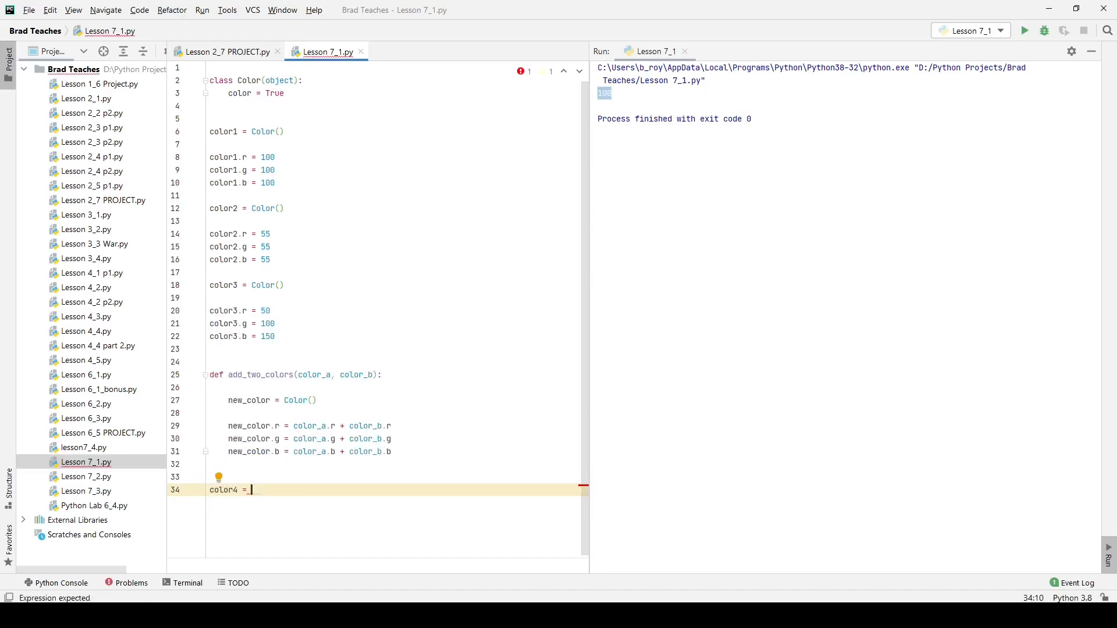
text(add_two_colors(cold)
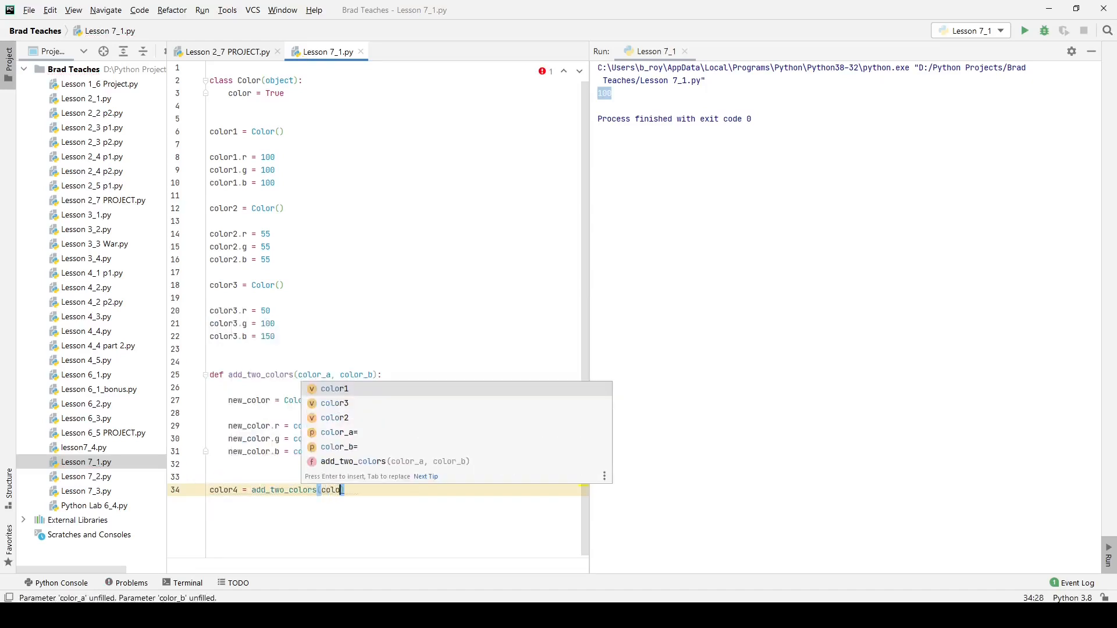
text(1, color2)
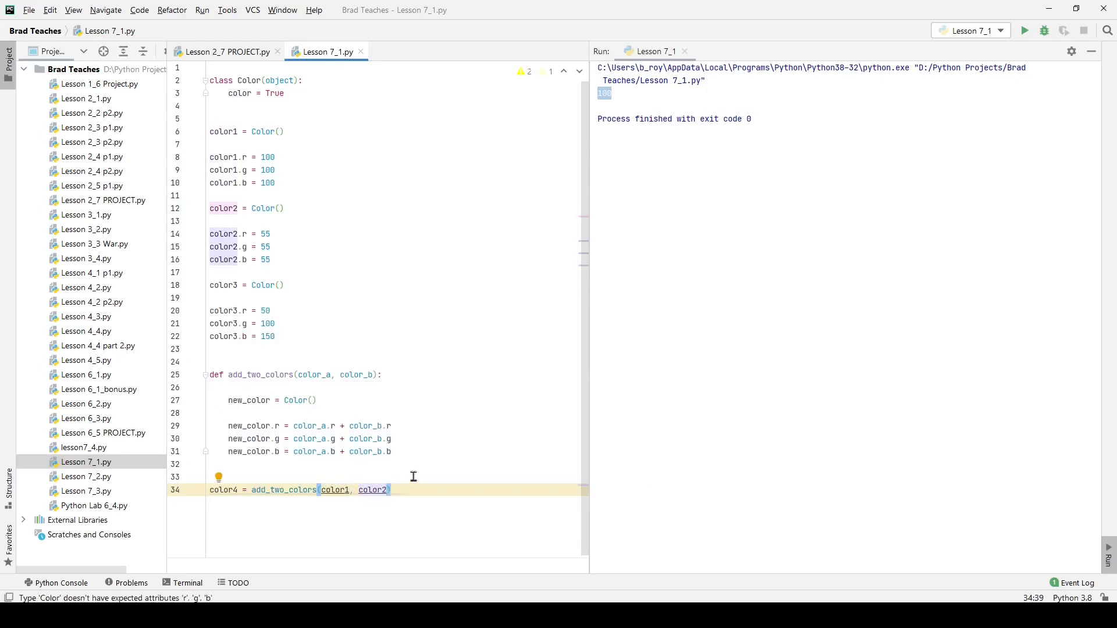
key(enter)
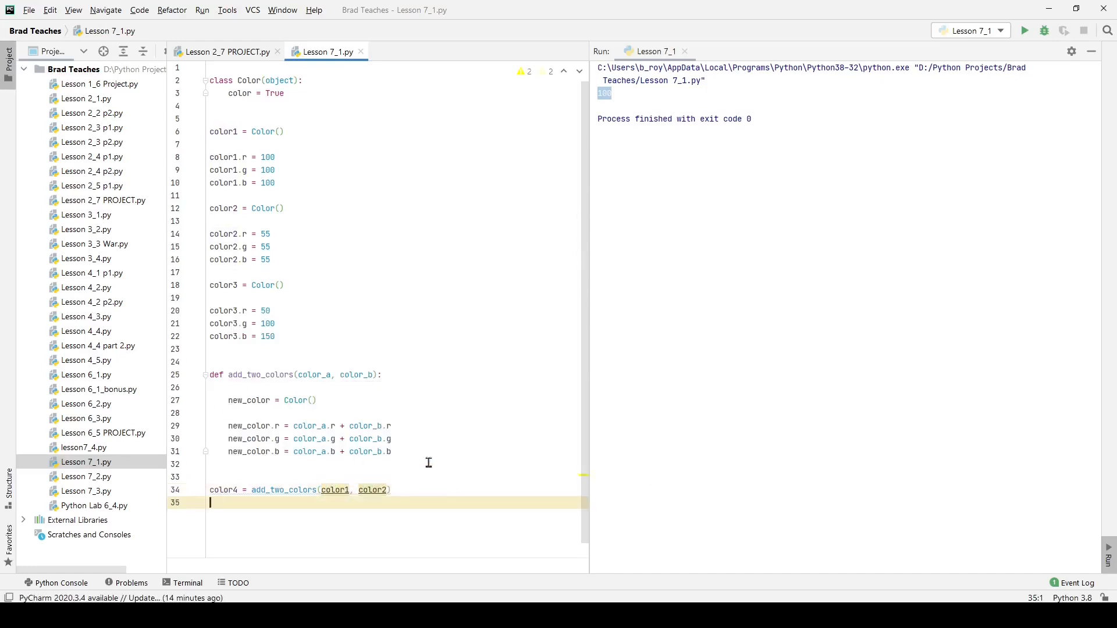
text(print(color4.r,)
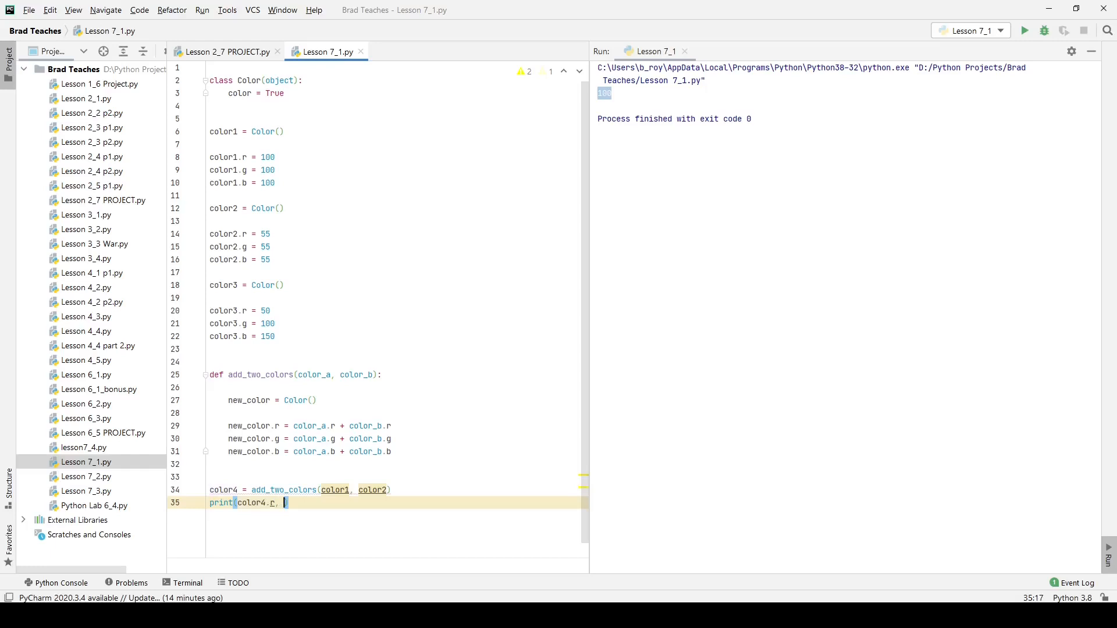
text(colro)
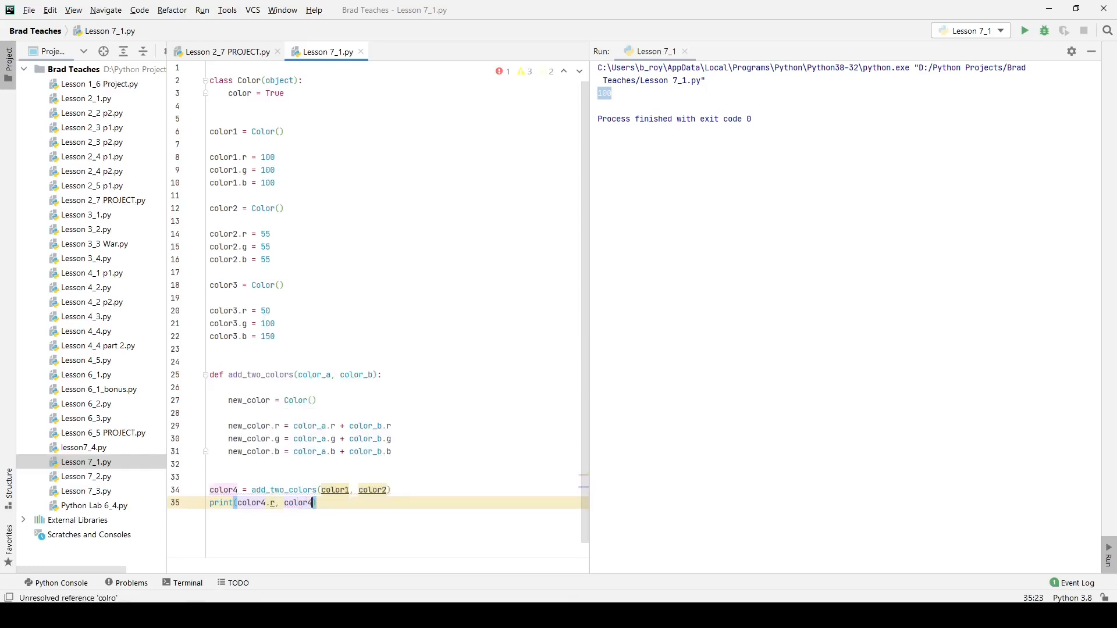
text(.g,)
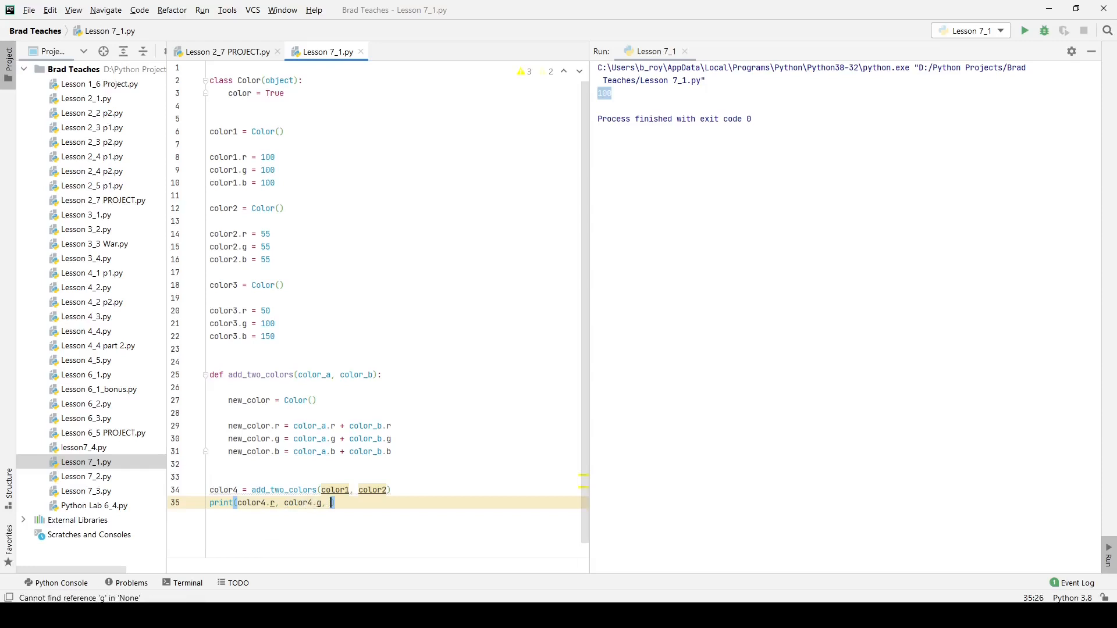
text(color4.b)
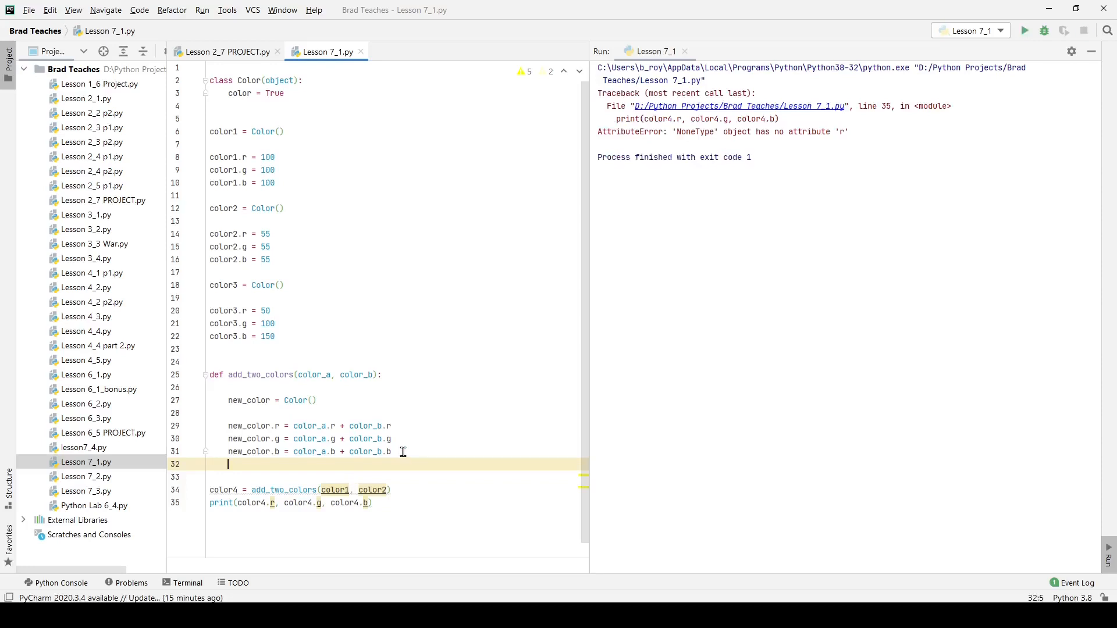
End add_two_colors with return new_color.
text(retur)
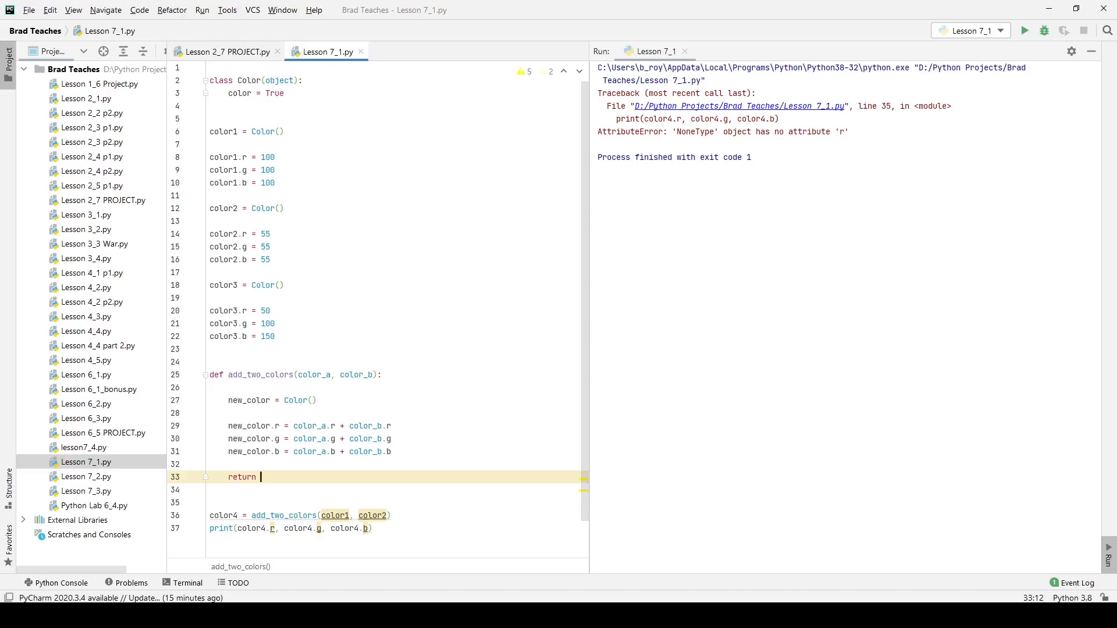
text(new_color)
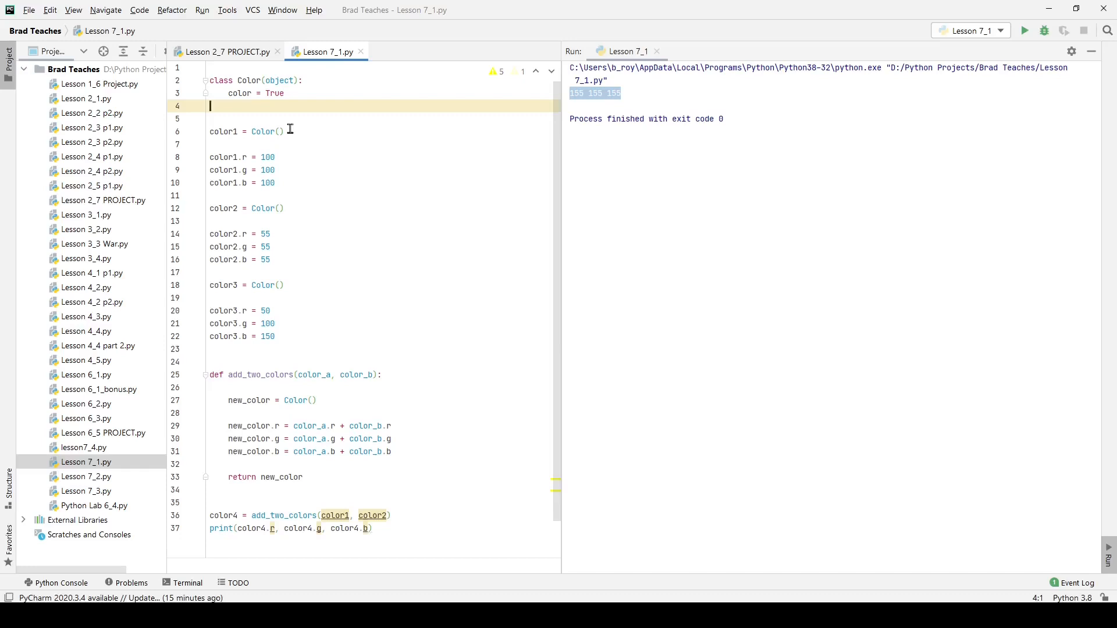
mouse_move(276, 102)
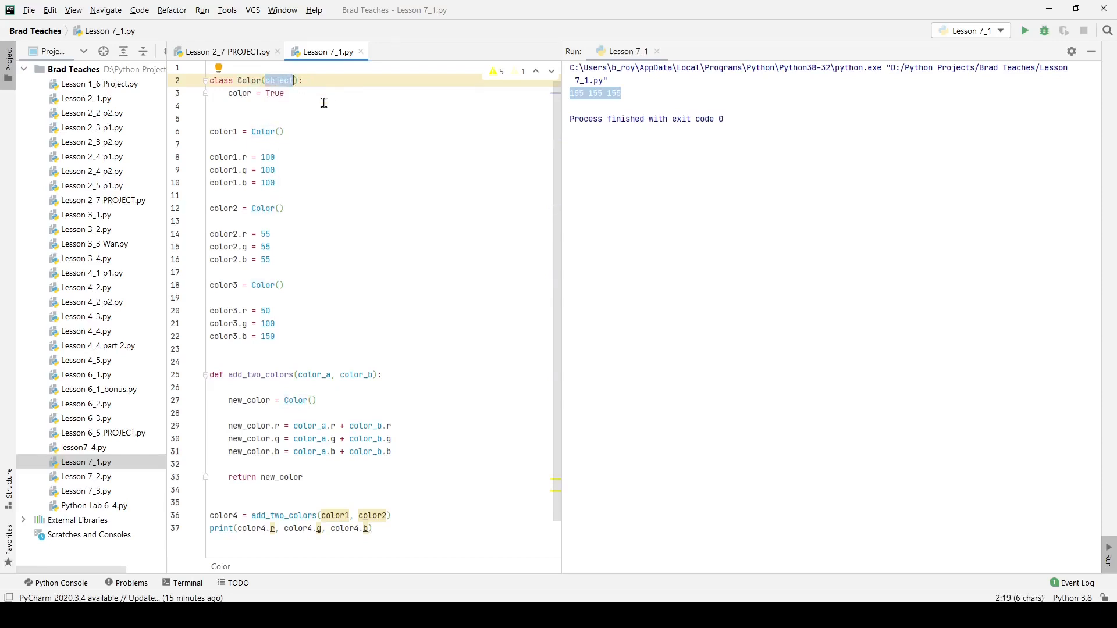
click(231, 93)
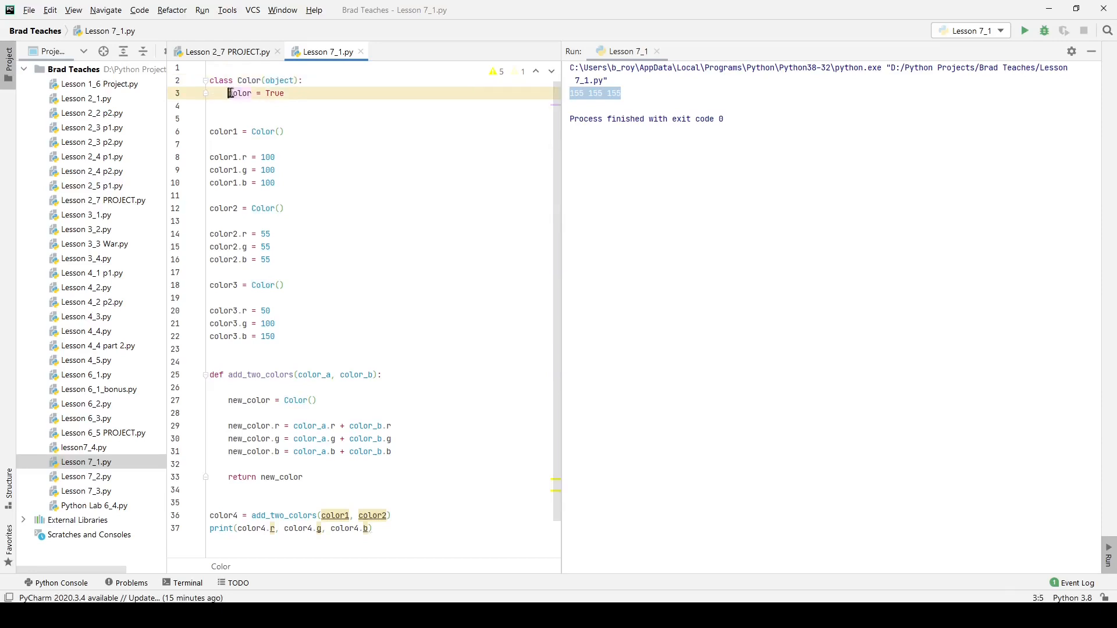
click(255, 92)
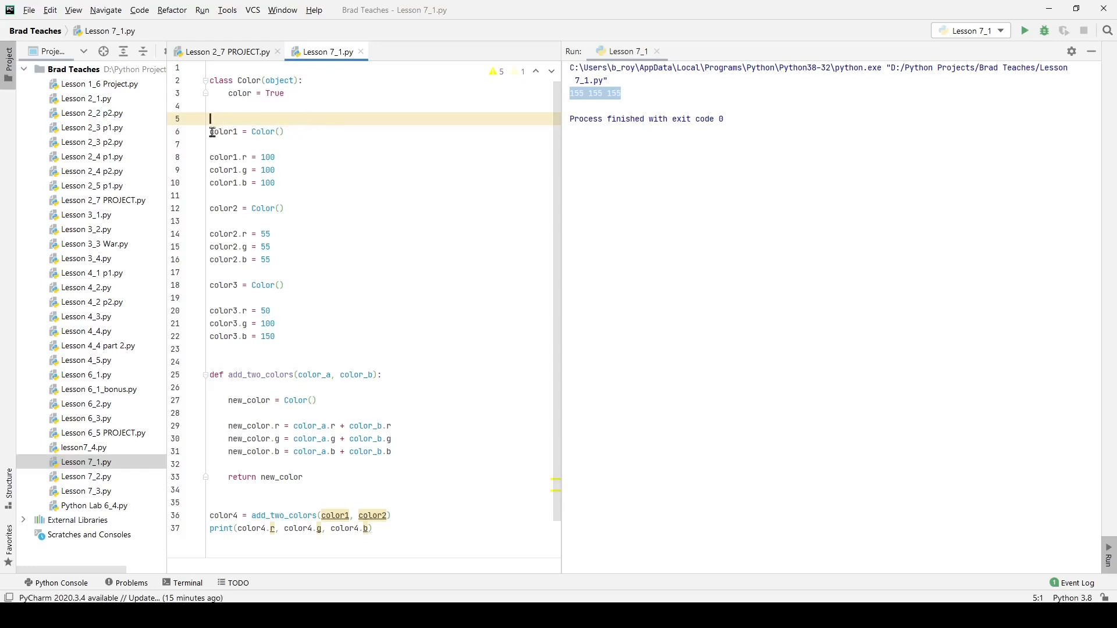
double_click(225, 131)
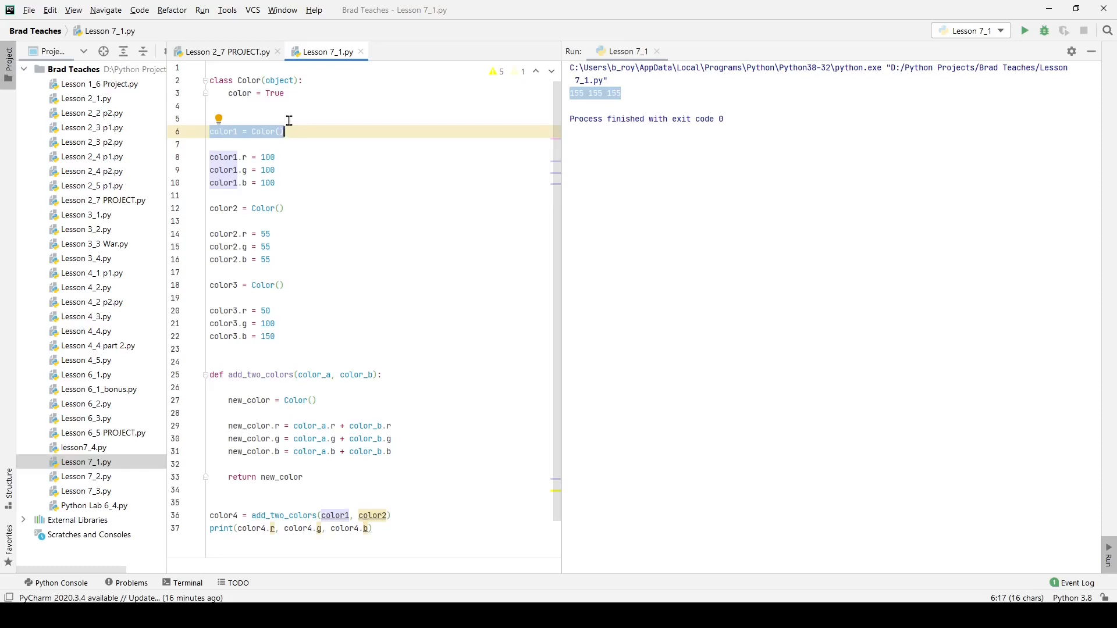
mouse_move(261, 143)
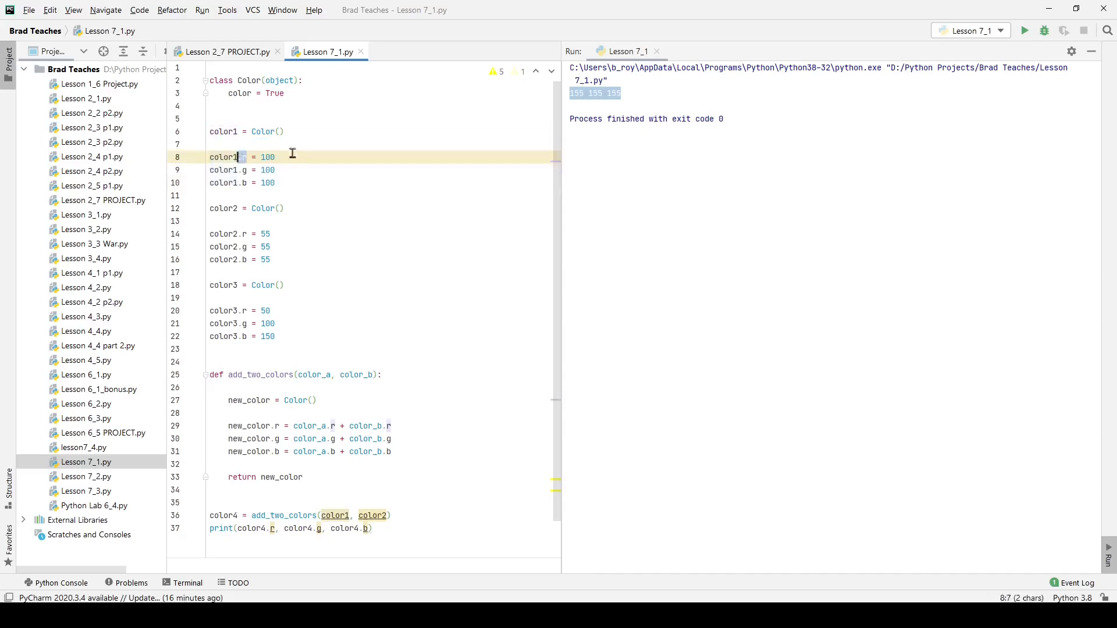
drag(242, 157, 276, 156)
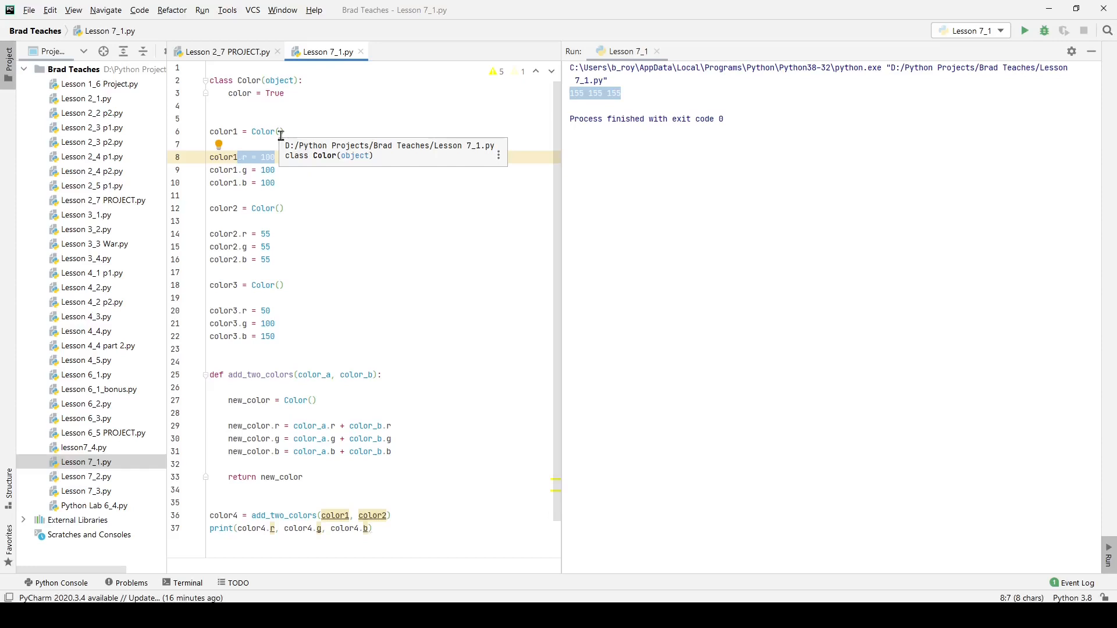
mouse_move(293, 182)
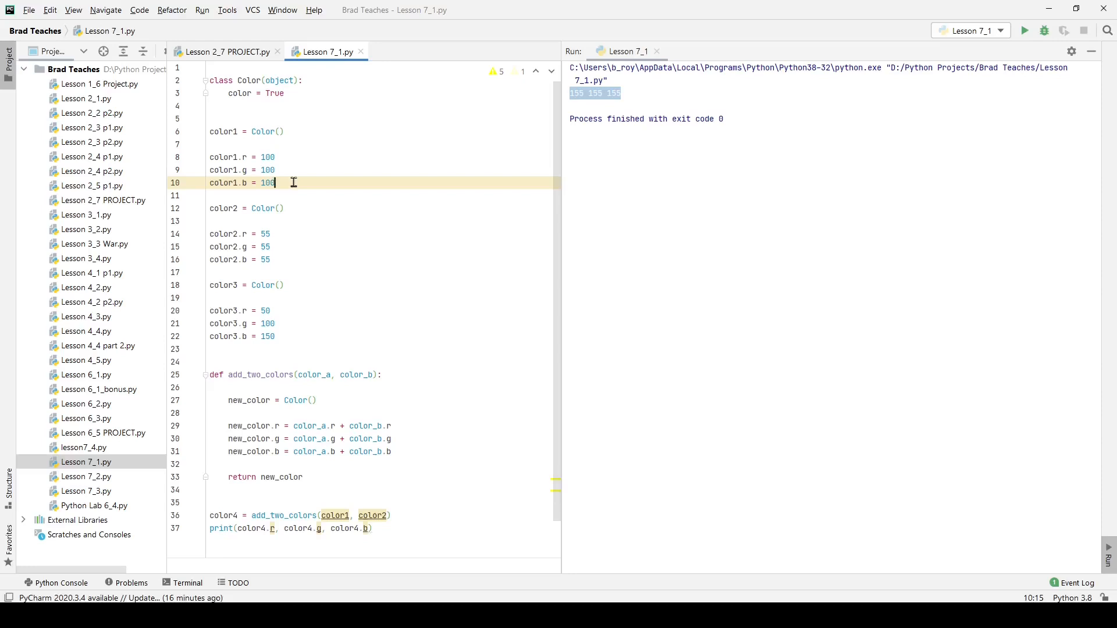
mouse_move(314, 183)
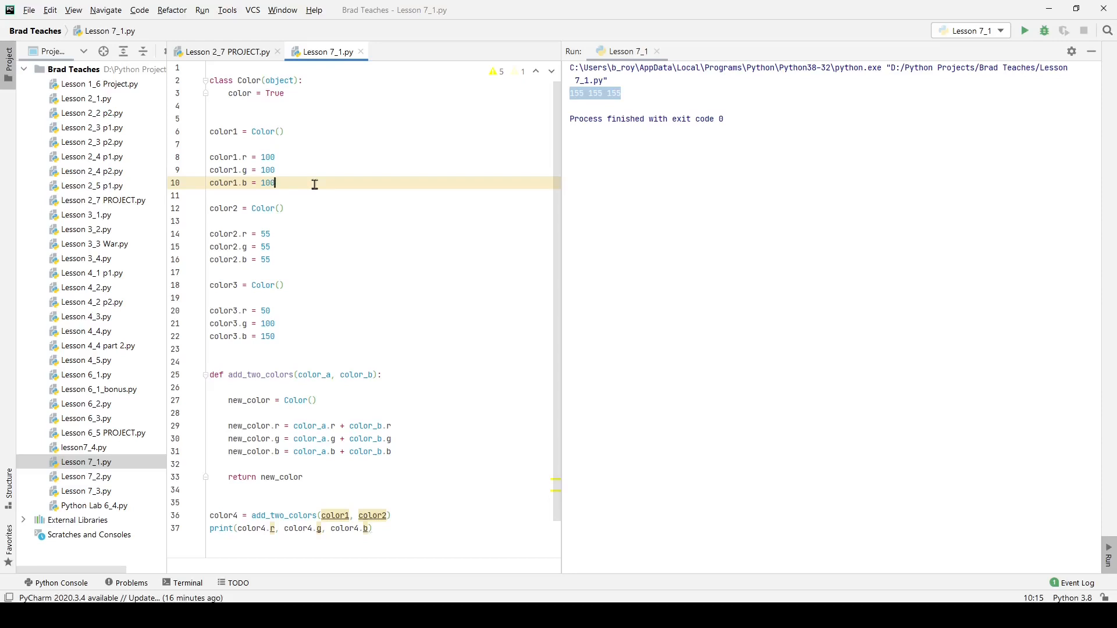
click(210, 208)
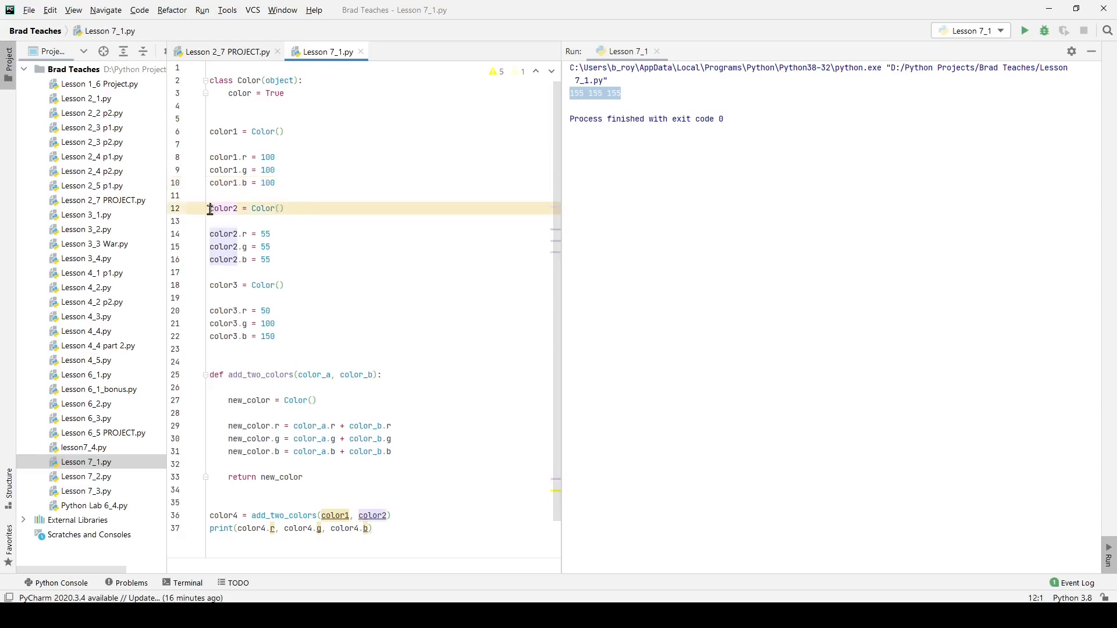
drag(209, 208, 274, 337)
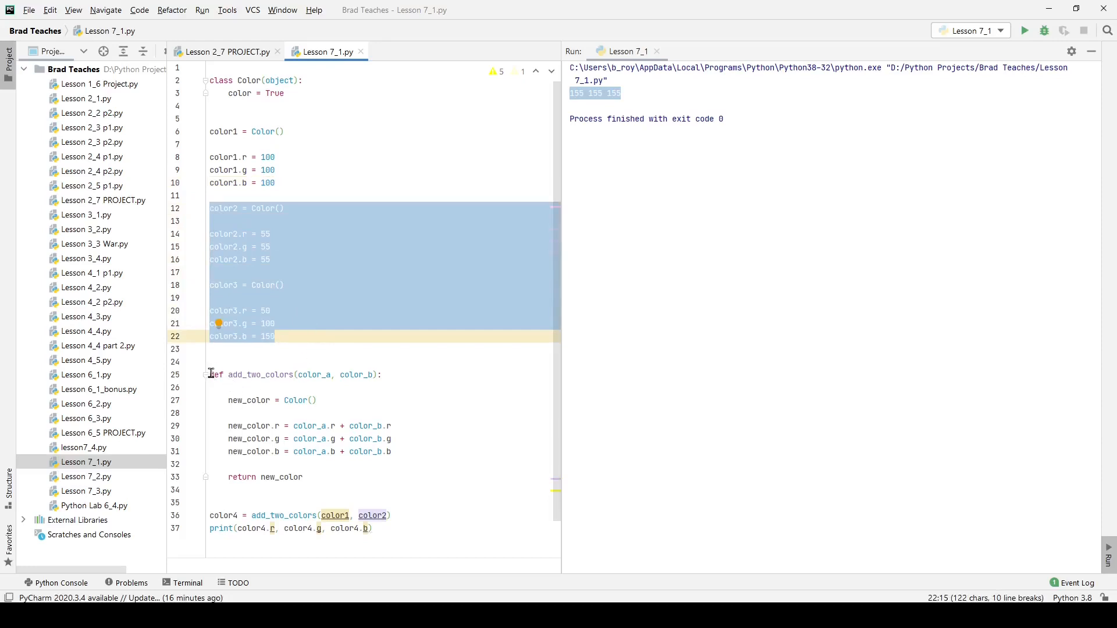
mouse_move(228, 425)
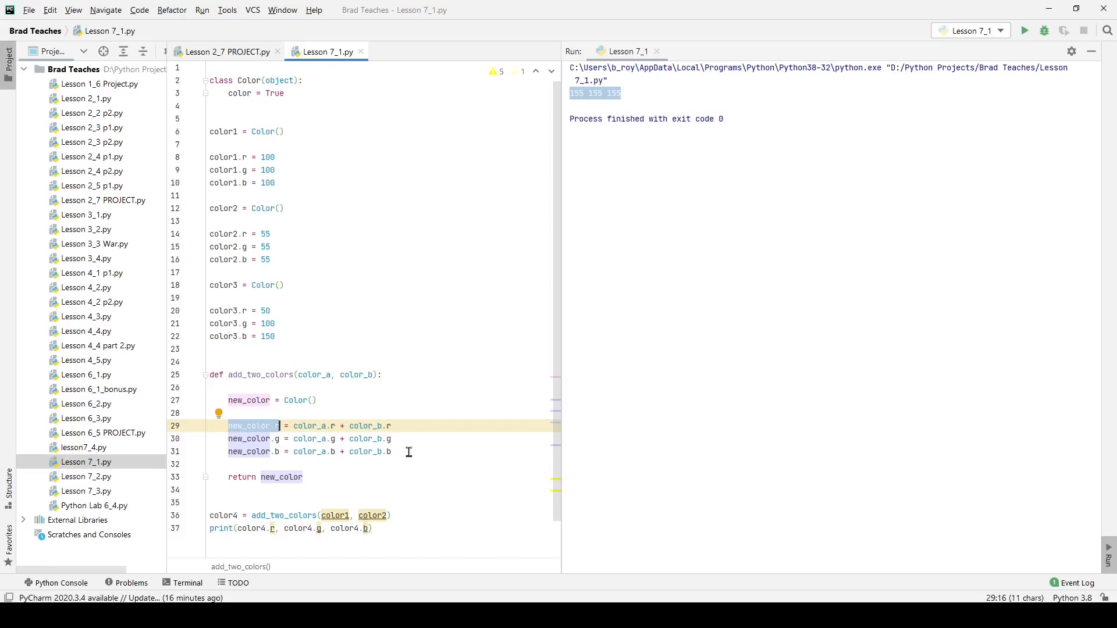
click(391, 451)
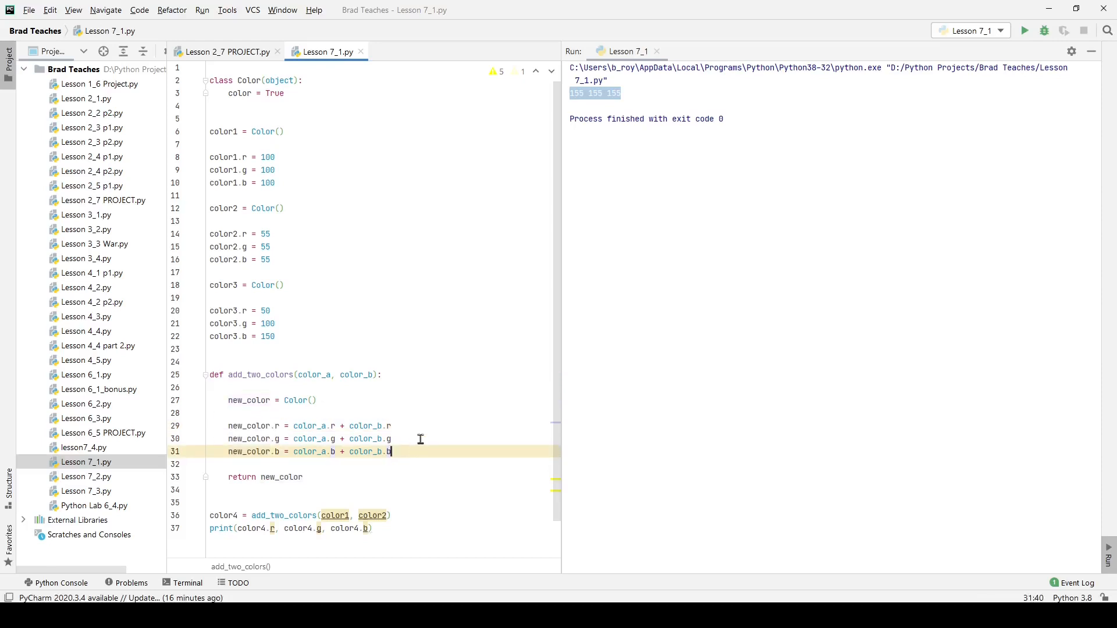
mouse_move(368, 444)
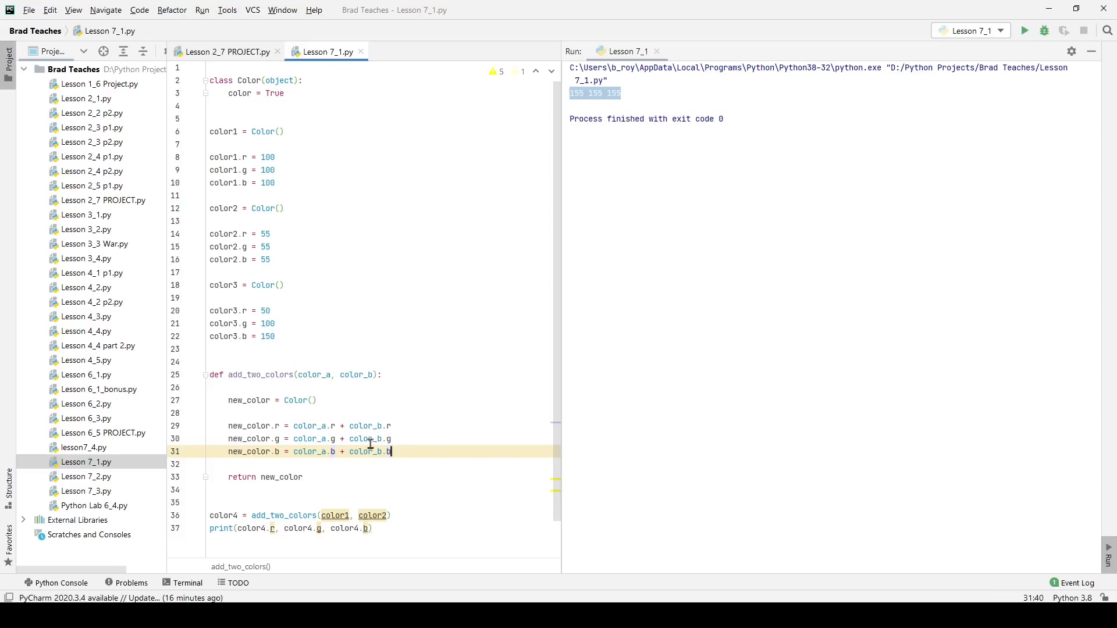
click(292, 425)
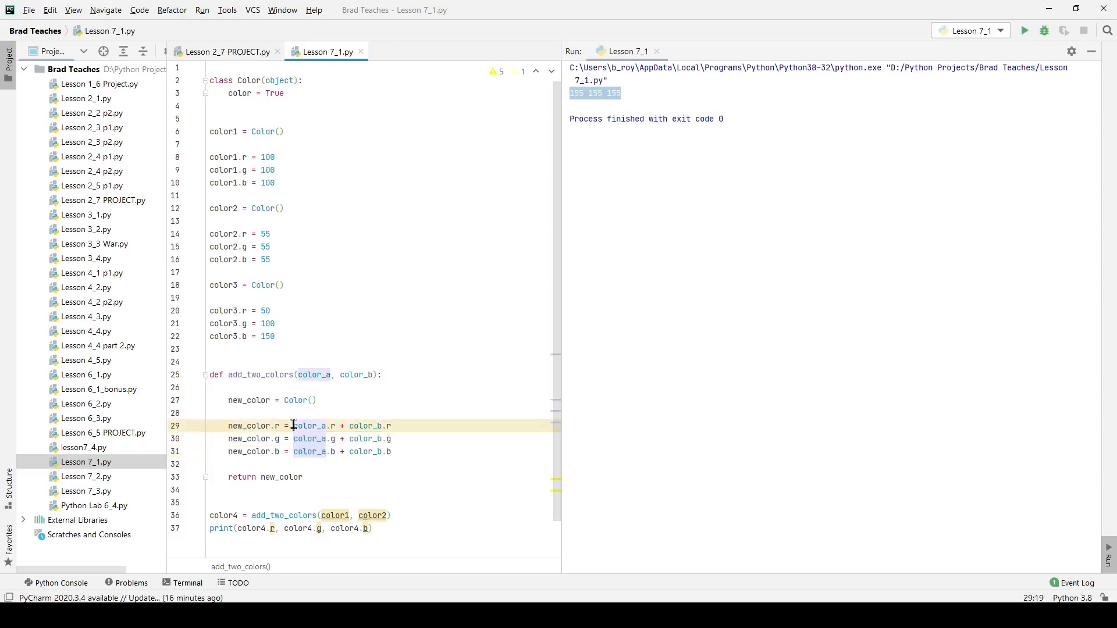